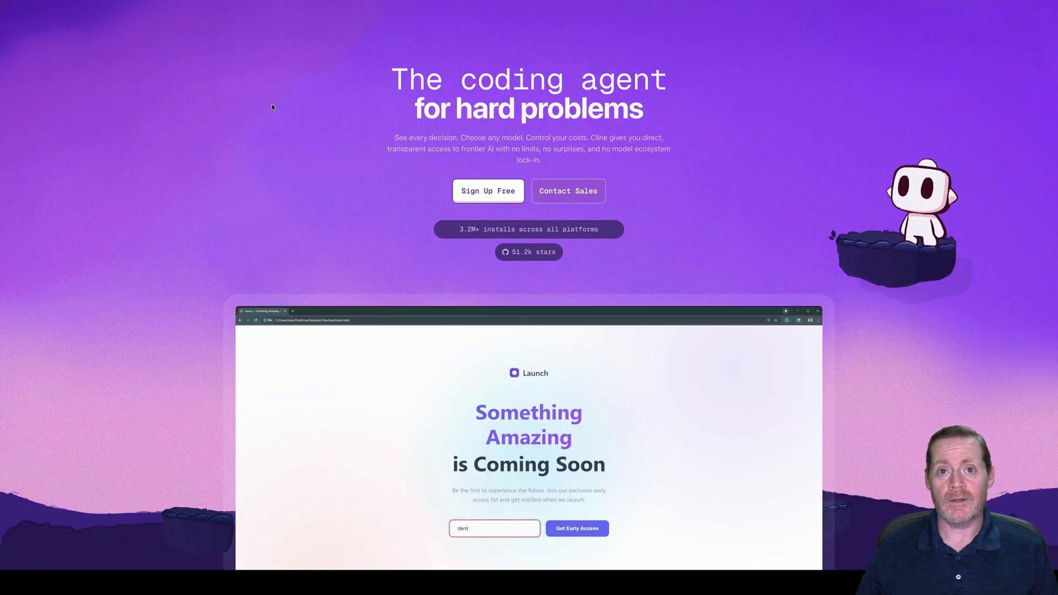
{"action": "type", "text": "demo@example.com"}
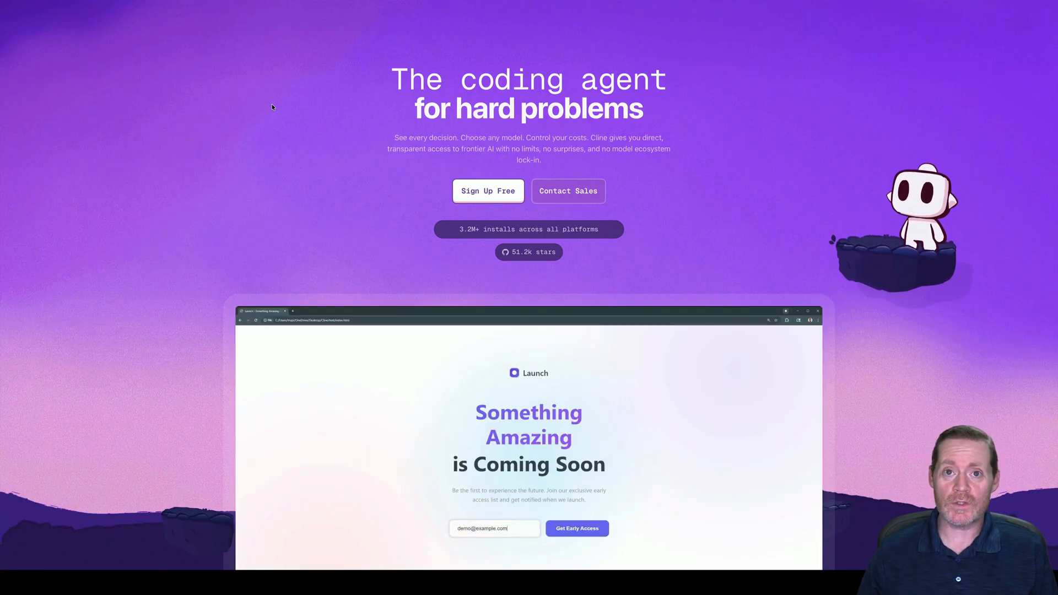
{"action": "left_click", "coordinate": [577, 529]}
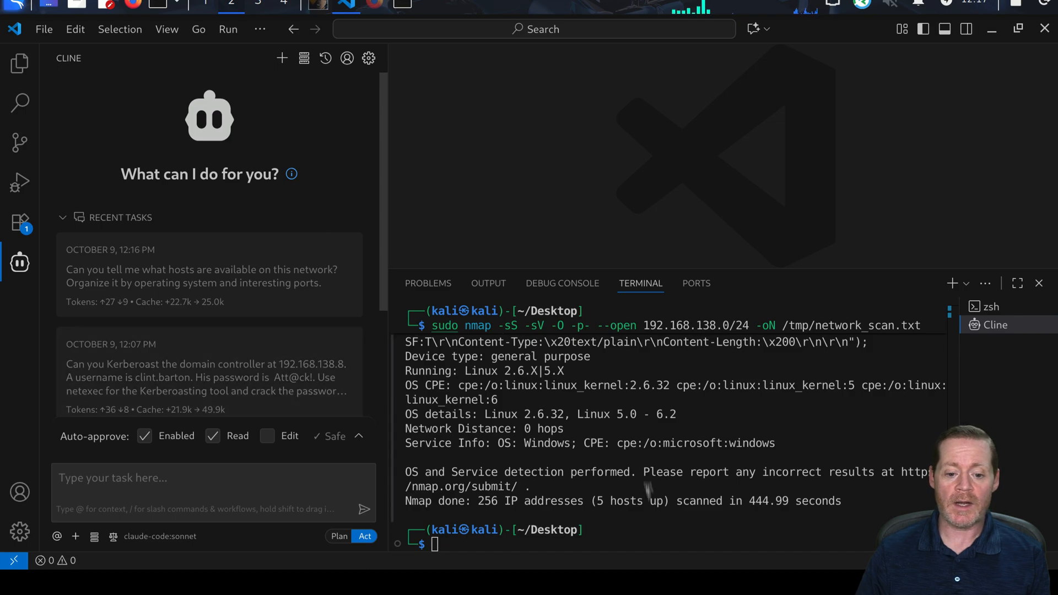
- Run clear in the integrated terminal to wipe the old nmap output
{"action": "type", "text": "clear"}
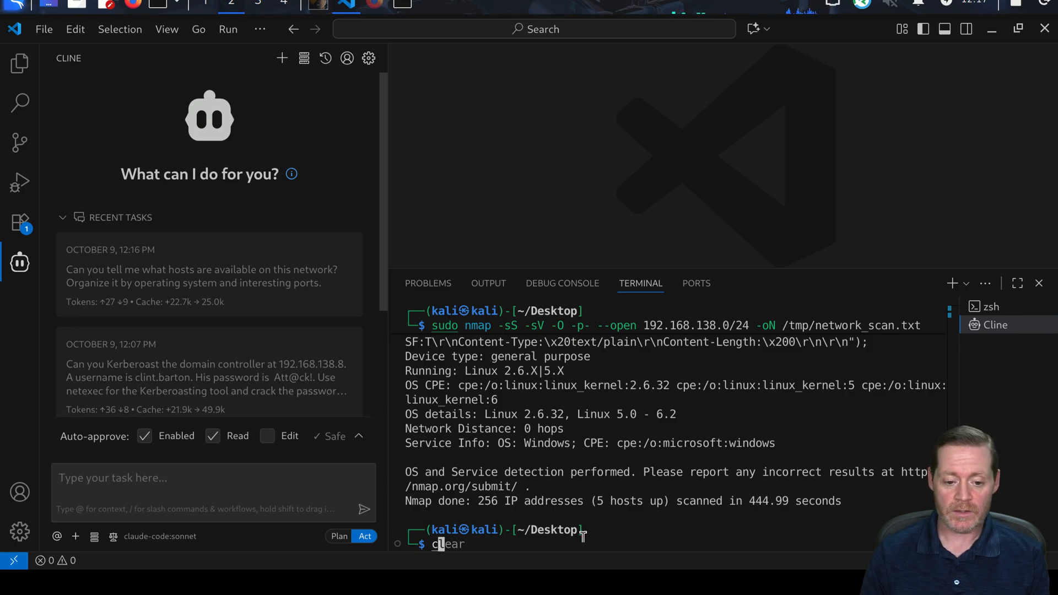
{"action": "key", "text": "Enter"}
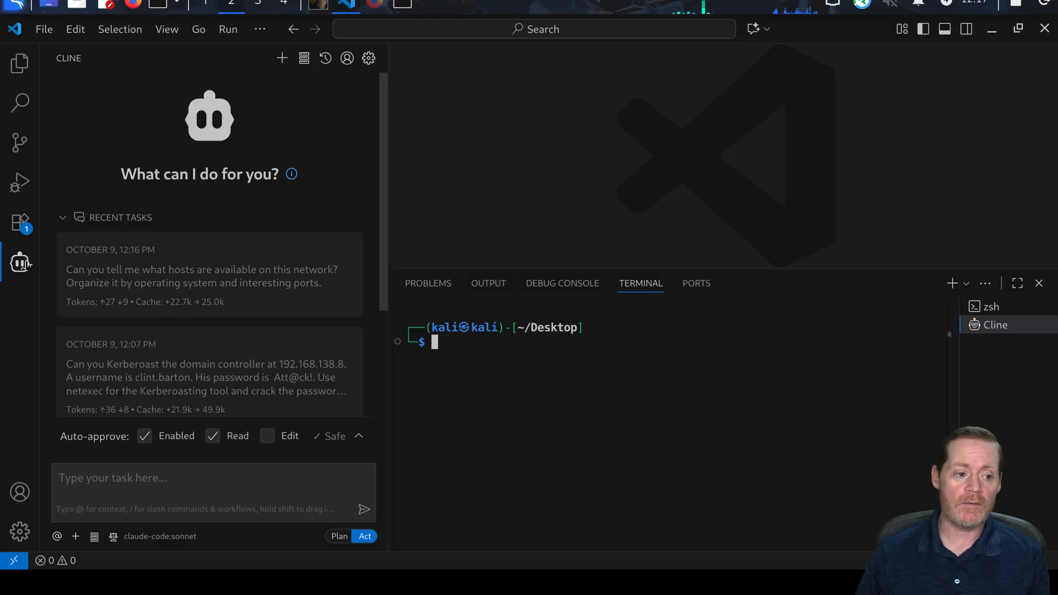
{"action": "mouse_move", "coordinate": [21, 261]}
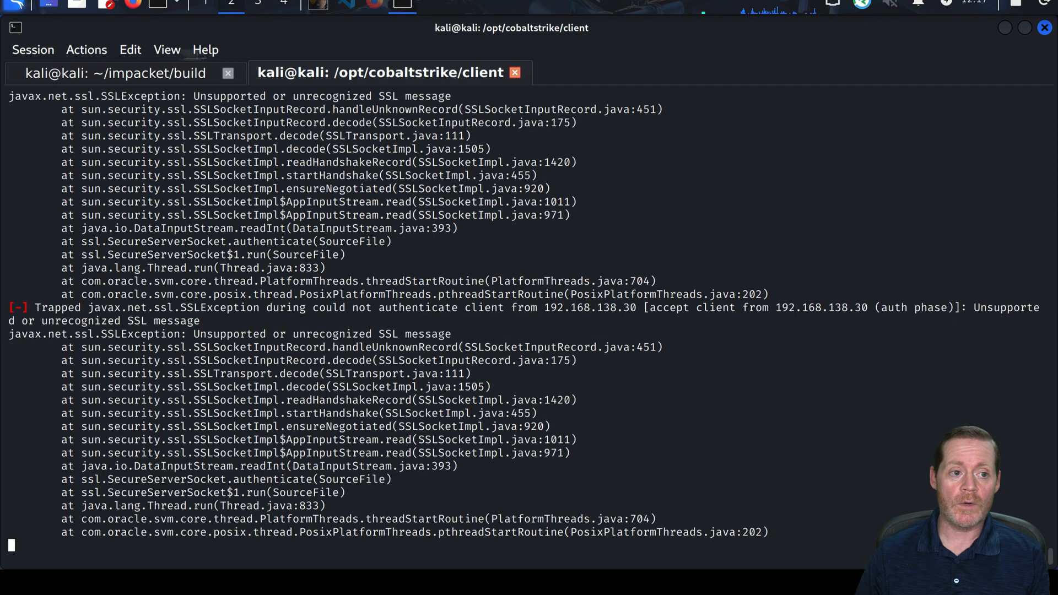
- Open a new QTerminal tab and type claude at the home-directory prompt
{"action": "left_click", "coordinate": [33, 50]}
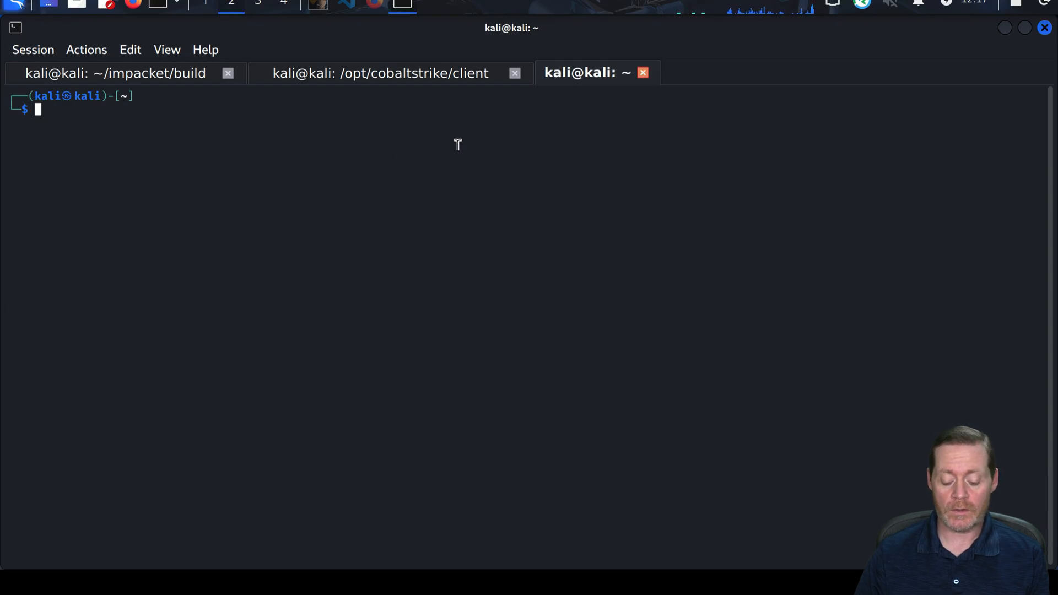
{"action": "type", "text": "calu"}
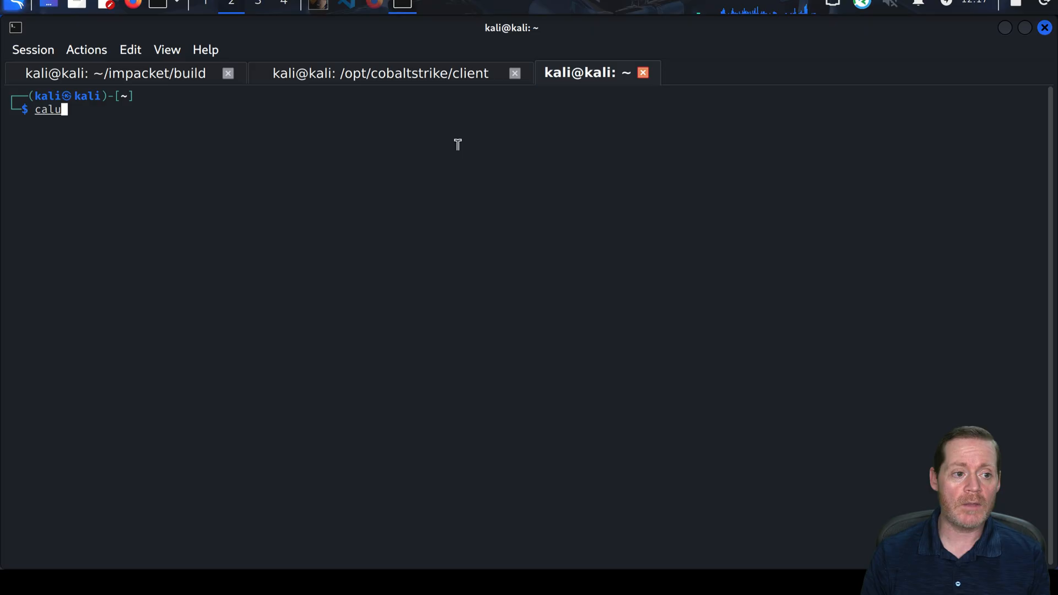
{"action": "type", "text": "claude"}
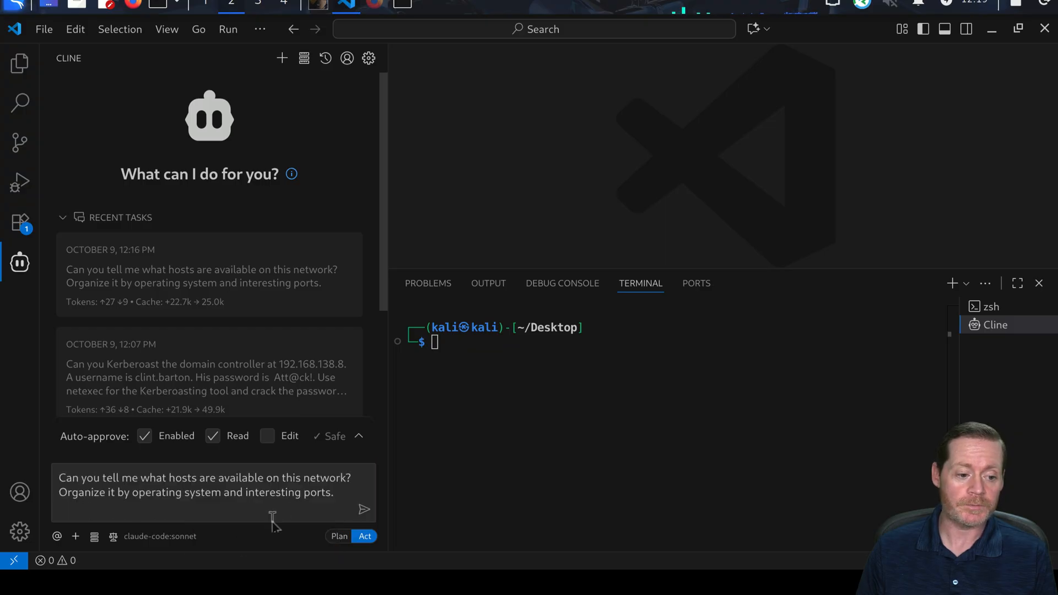
{"action": "mouse_move", "coordinate": [364, 512]}
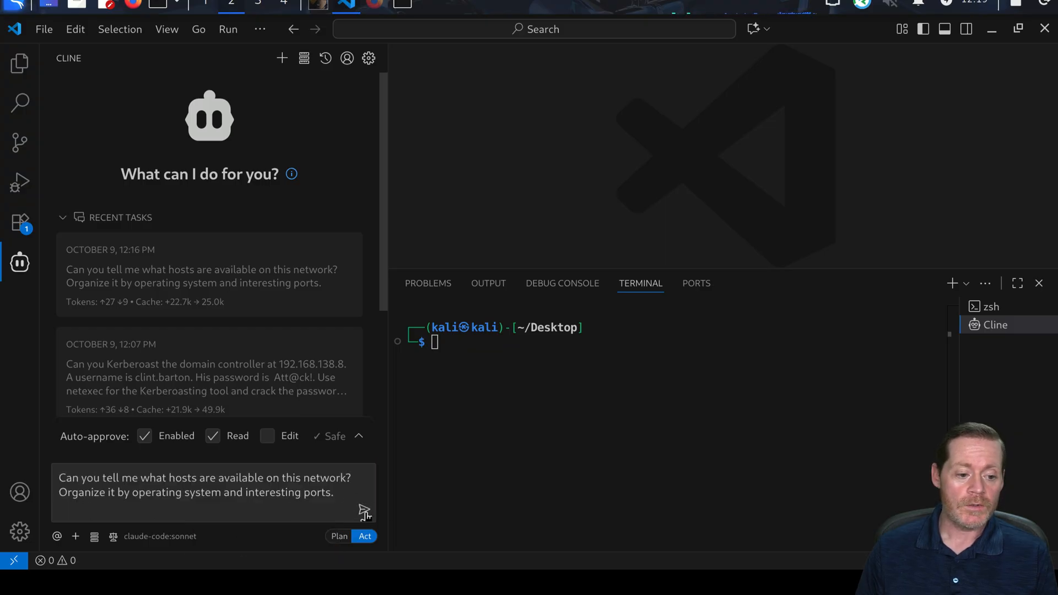
- Send the host-discovery question to Cline and dismiss the checkpoint warning banner
{"action": "left_click", "coordinate": [363, 510]}
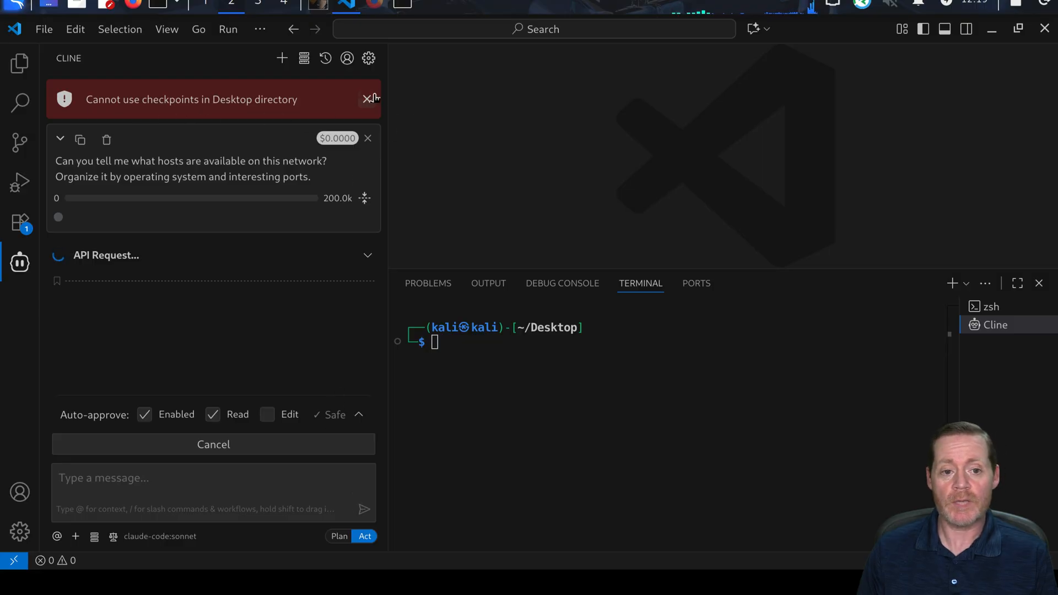
{"action": "left_click", "coordinate": [364, 99]}
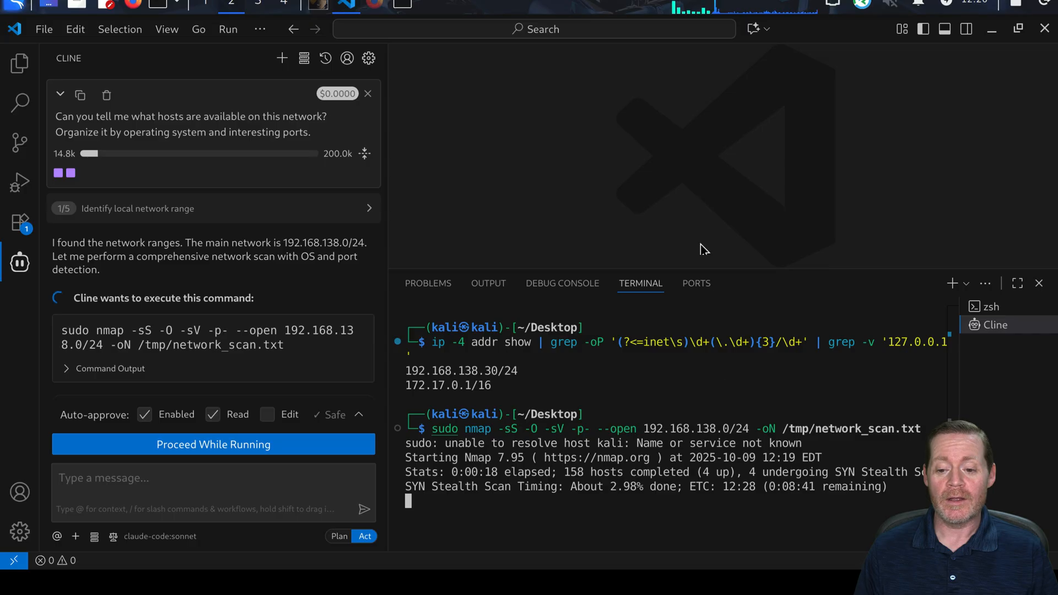
{"action": "mouse_move", "coordinate": [685, 190]}
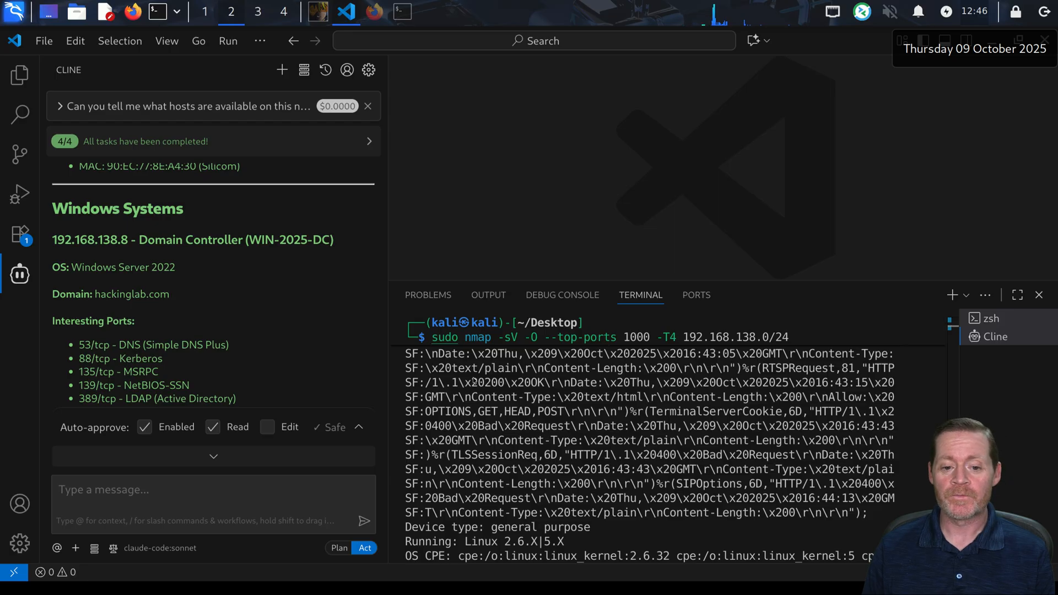
{"action": "mouse_move", "coordinate": [766, 340]}
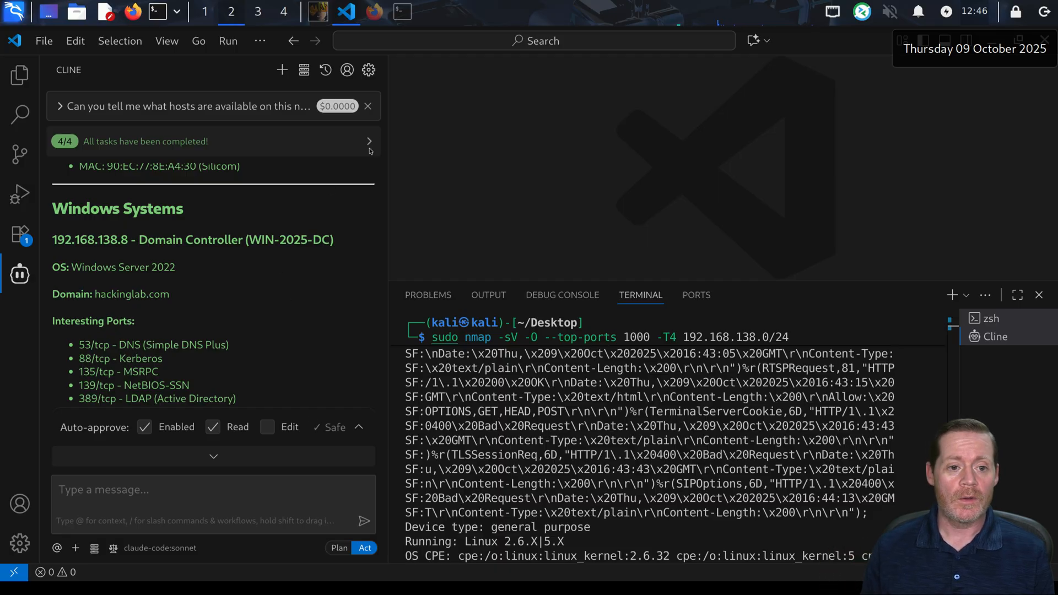
{"action": "mouse_move", "coordinate": [227, 218]}
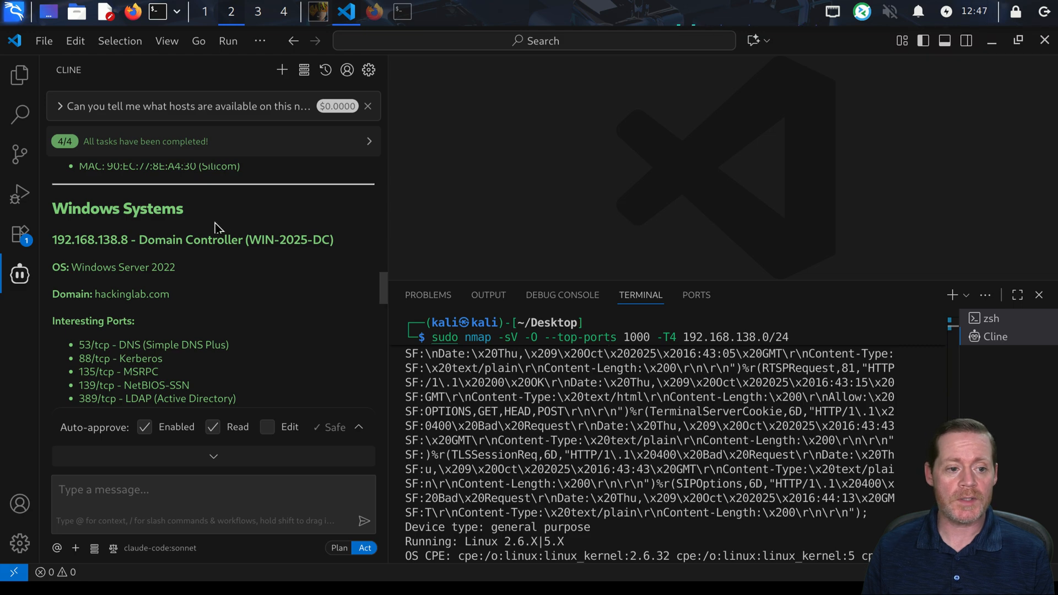
- Read through Cline's five-host report, highlighting the DC's OS details and HOST2-WIN10's WinRM port
{"action": "scroll", "scroll_direction": "down", "scroll_amount": 3}
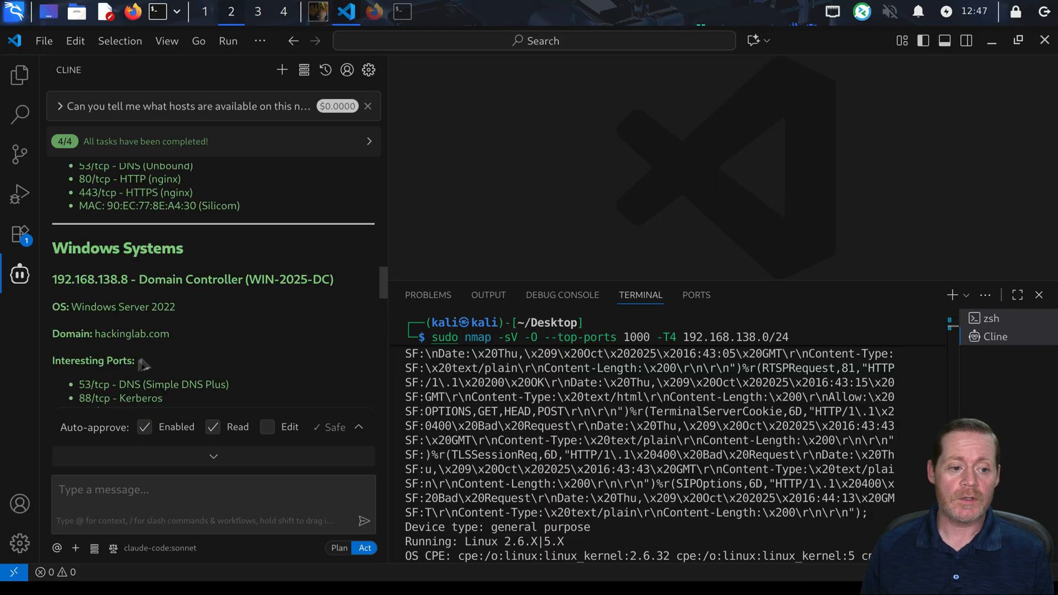
{"action": "left_click_drag", "start_coordinate": [71, 306], "coordinate": [128, 306]}
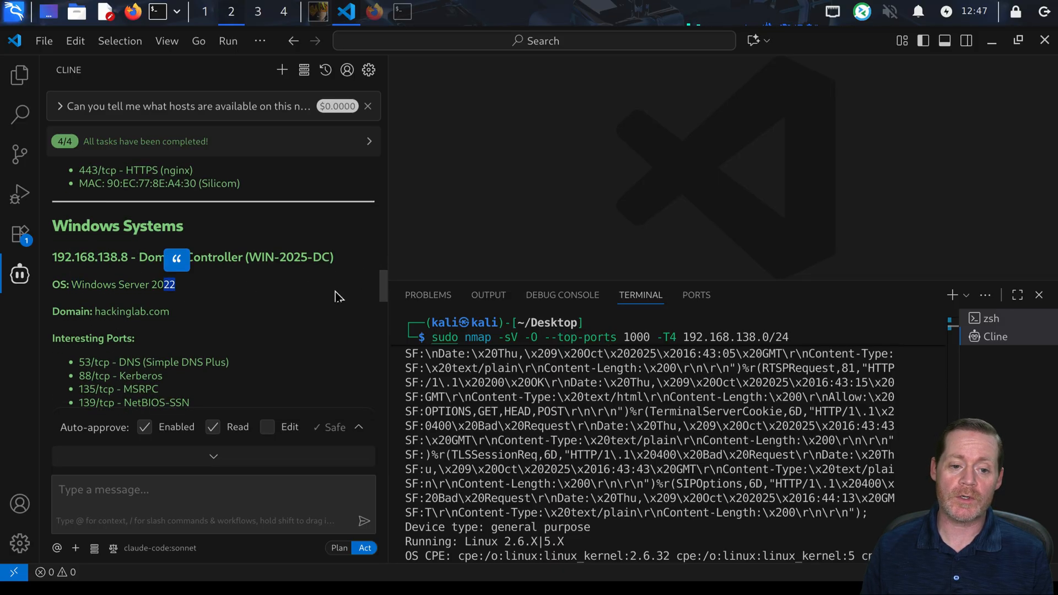
{"action": "scroll", "scroll_direction": "down", "scroll_amount": 3}
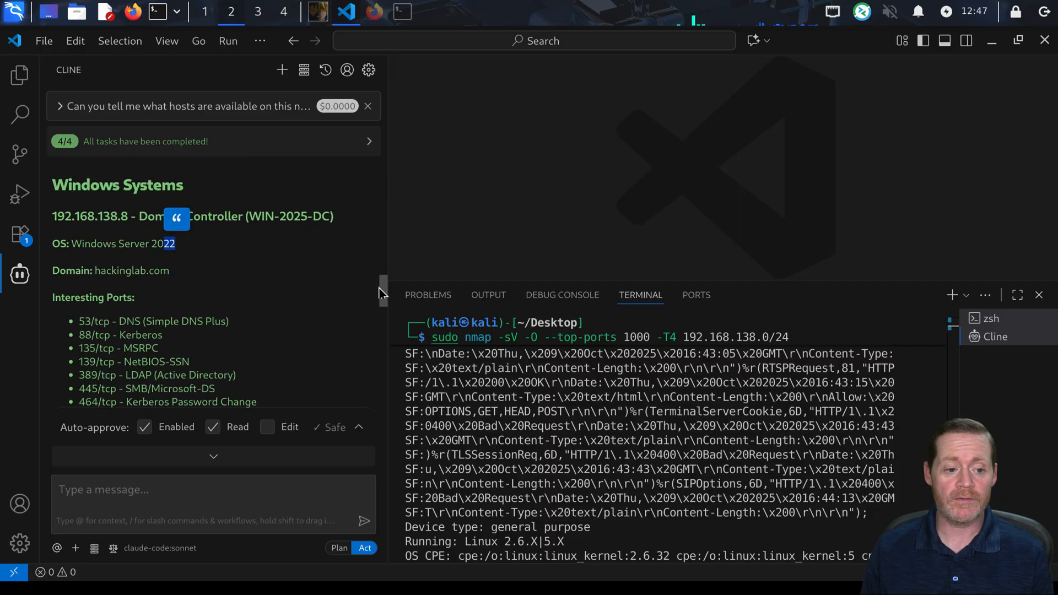
{"action": "scroll", "scroll_direction": "down", "scroll_amount": 3}
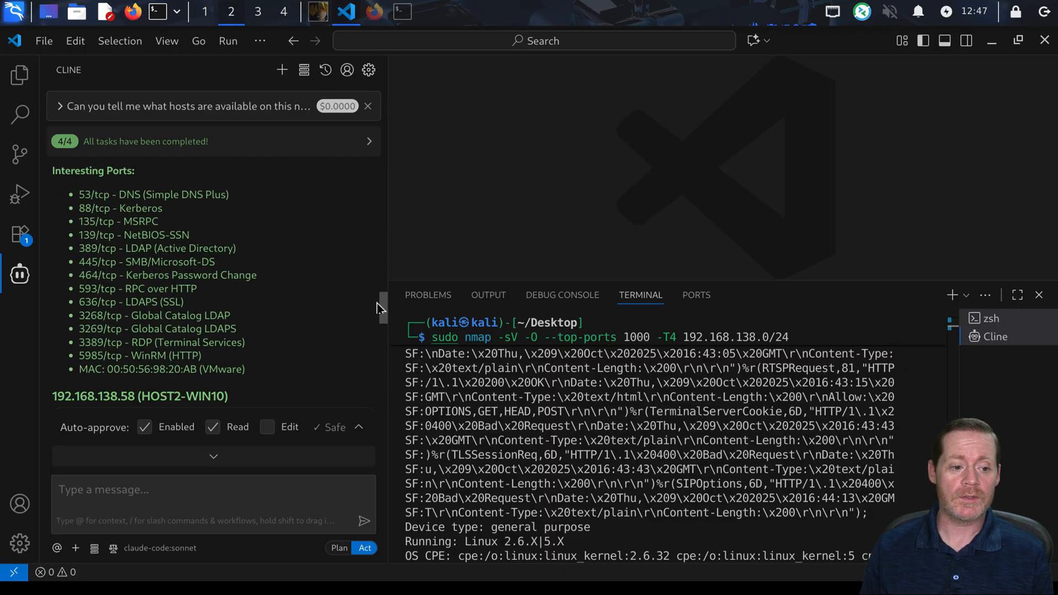
{"action": "scroll", "scroll_direction": "down", "scroll_amount": 3}
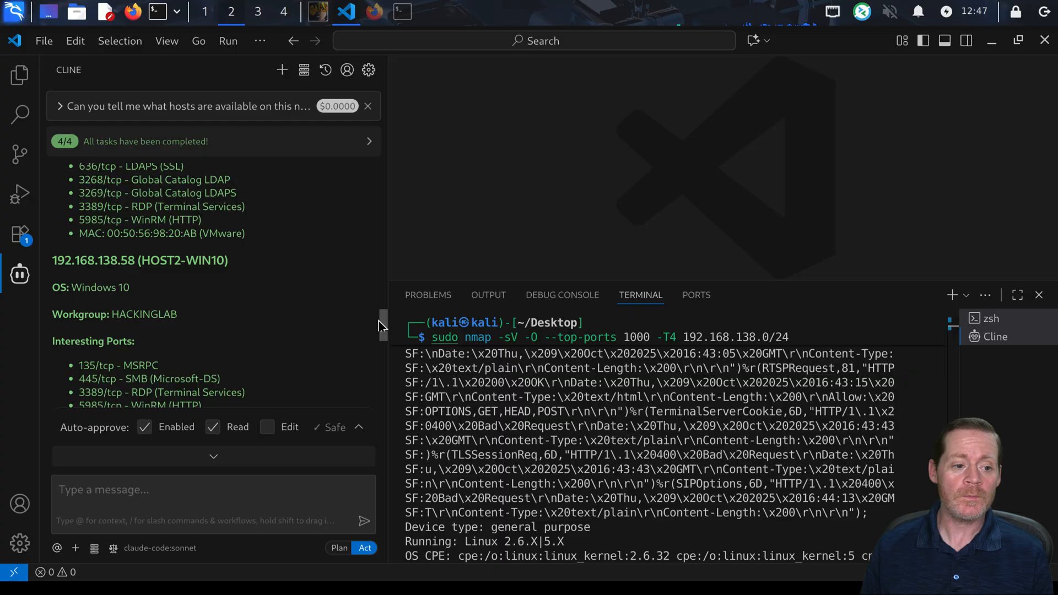
{"action": "scroll", "scroll_direction": "down", "scroll_amount": 3}
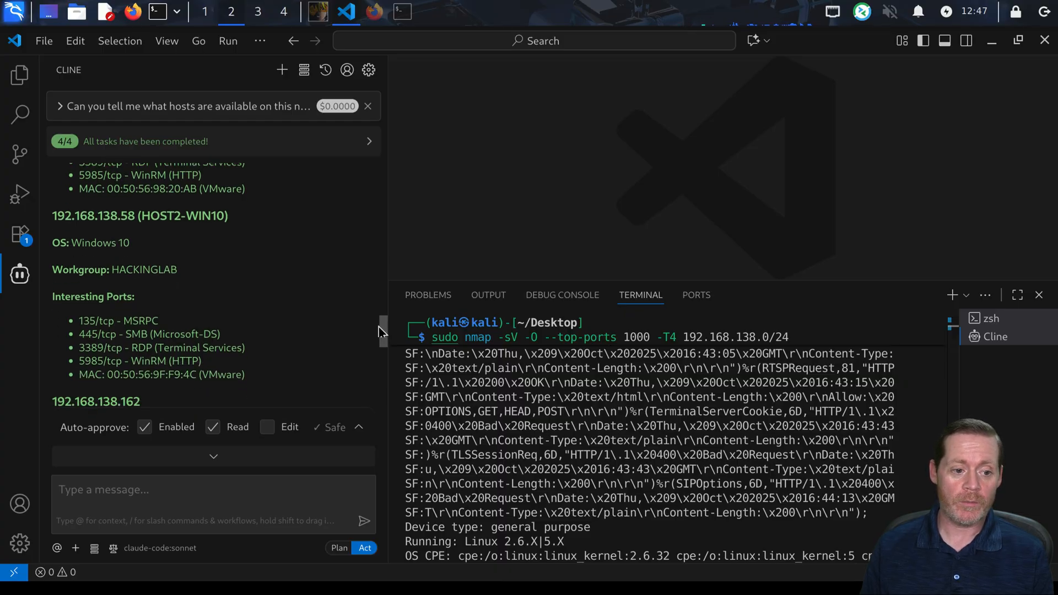
{"action": "double_click", "coordinate": [155, 360]}
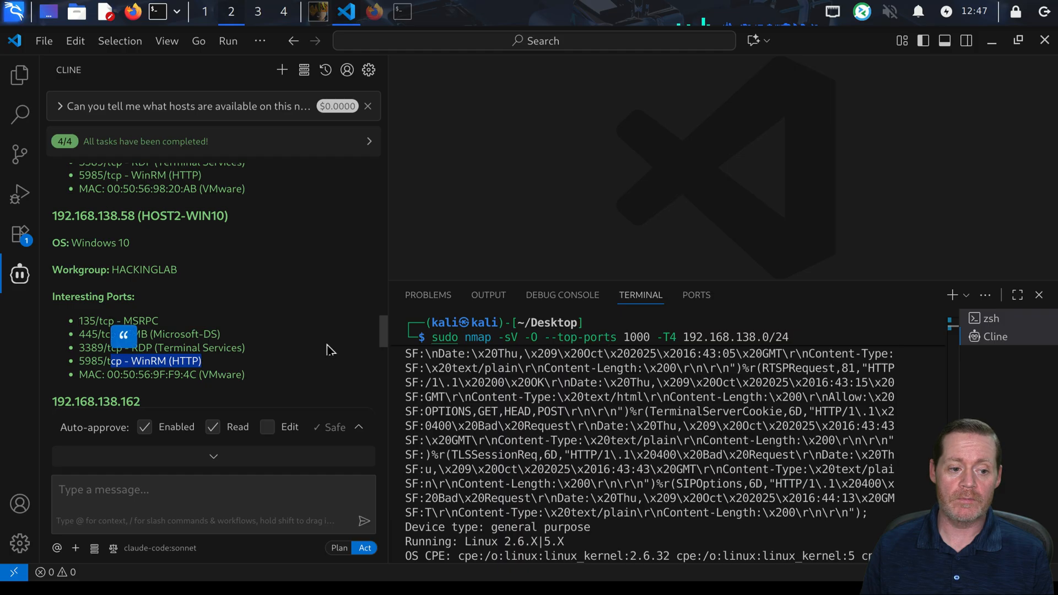
{"action": "scroll", "scroll_direction": "down", "scroll_amount": 3}
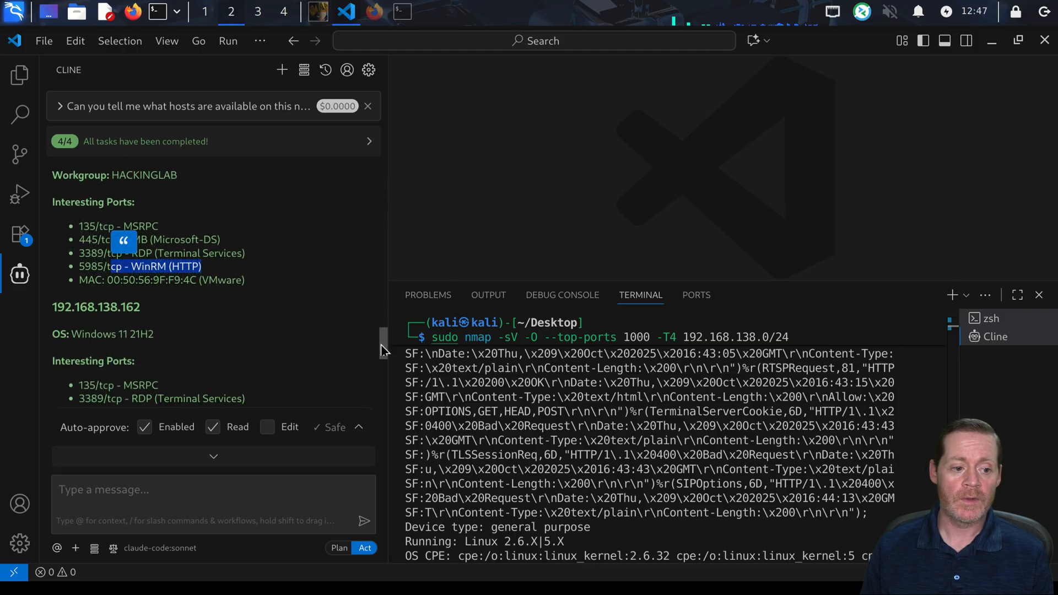
{"action": "scroll", "scroll_direction": "down", "scroll_amount": 3}
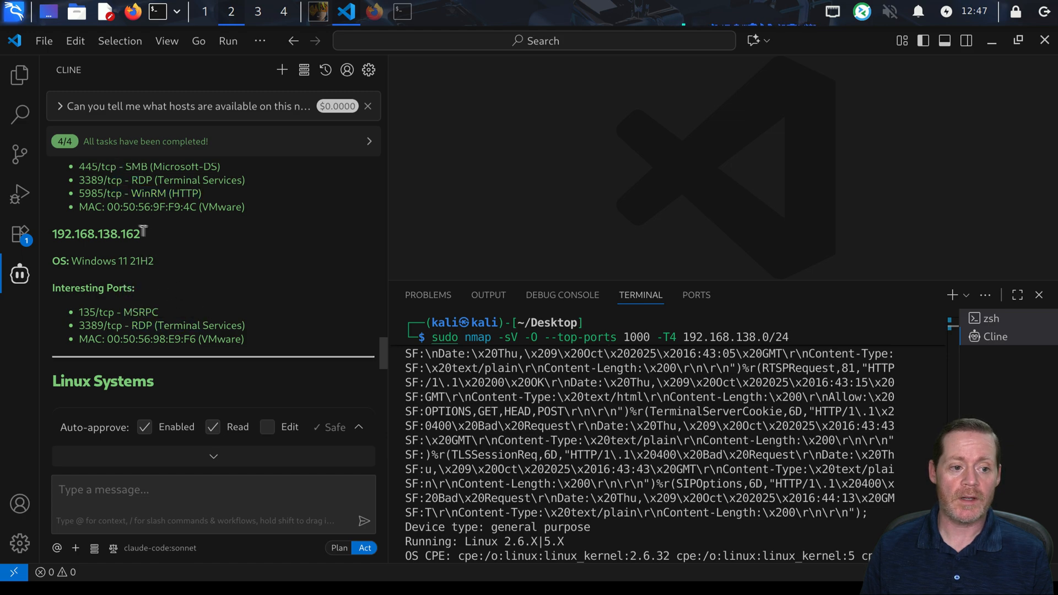
{"action": "scroll", "scroll_direction": "down", "scroll_amount": 3}
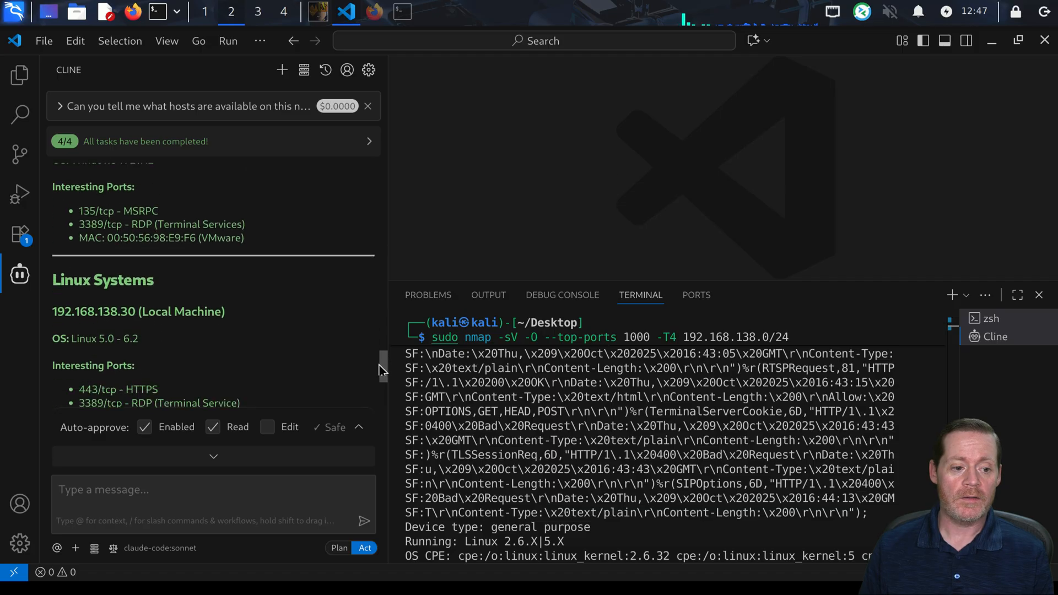
{"action": "scroll", "scroll_direction": "down", "scroll_amount": 3}
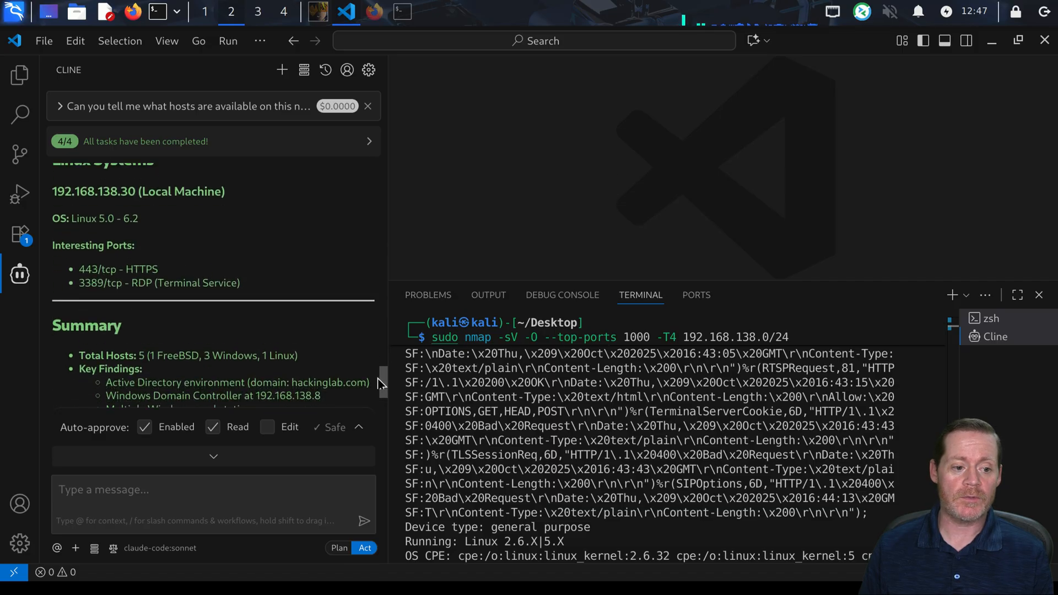
{"action": "scroll", "scroll_direction": "down", "scroll_amount": 3}
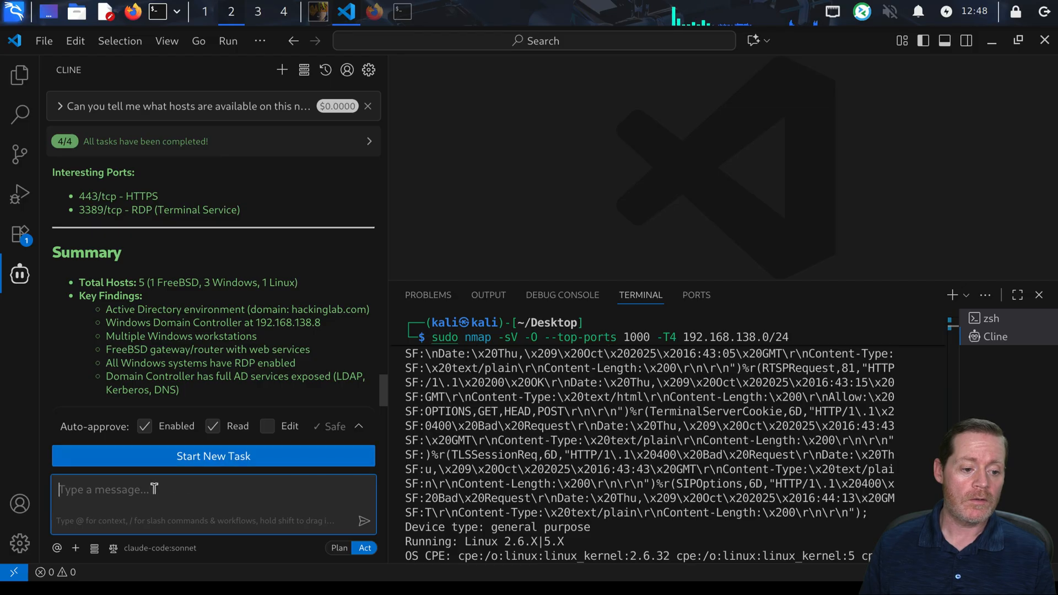
- Start a new task asking Cline to Kerberoast 192.168.138.8 as clint.barton and crack with hashcat
{"action": "right_click", "coordinate": [159, 494]}
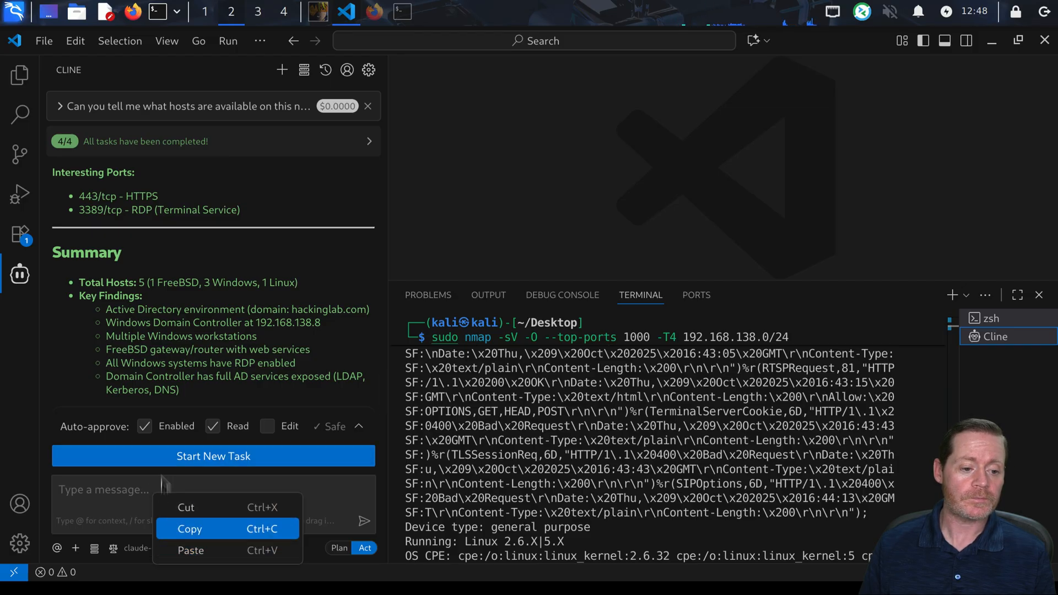
{"action": "left_click", "coordinate": [214, 456]}
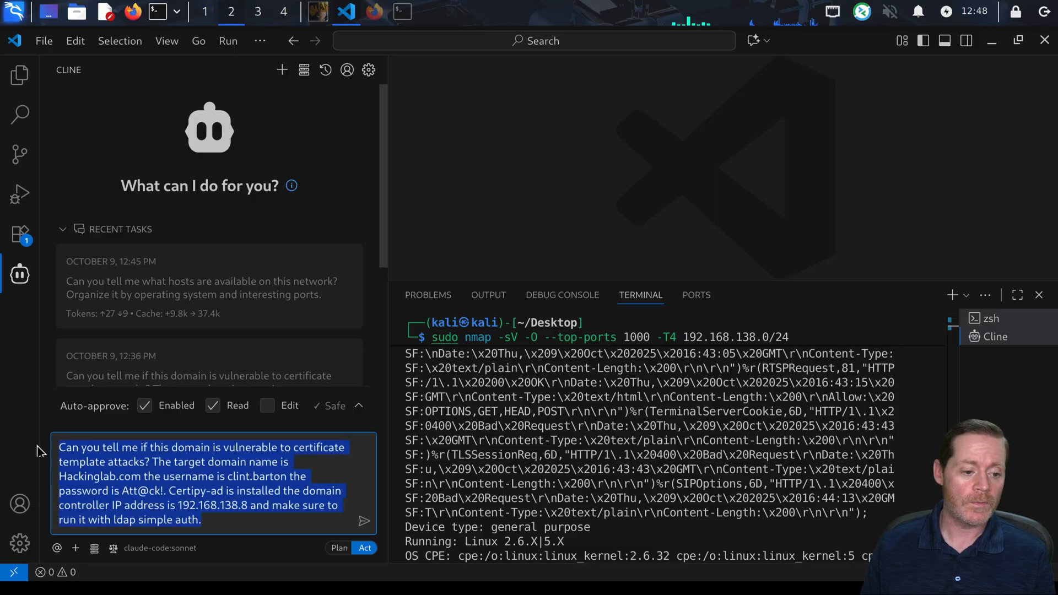
{"action": "left_click", "coordinate": [364, 520]}
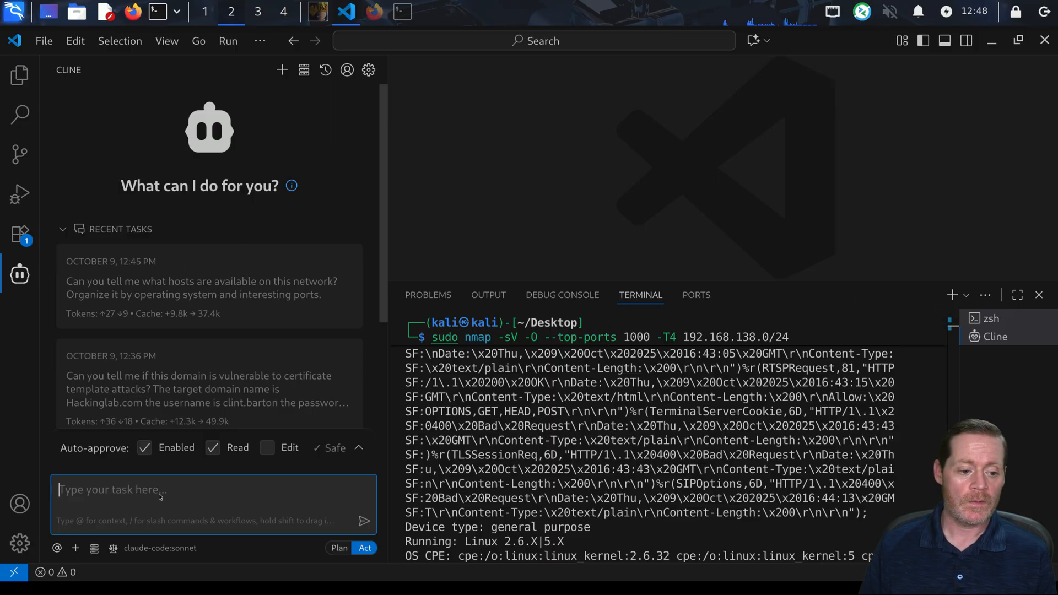
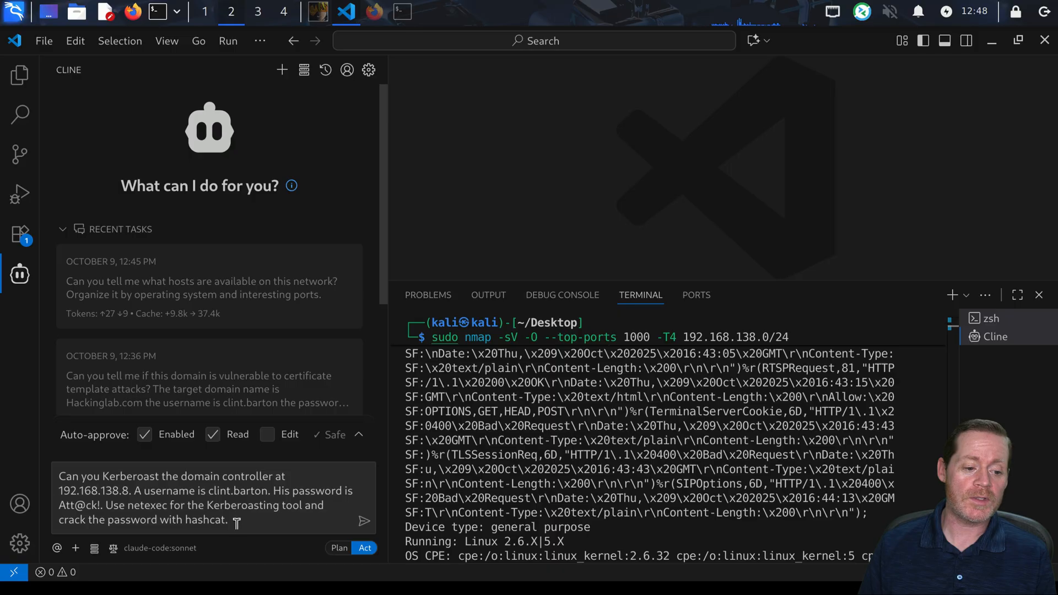
{"action": "left_click", "coordinate": [232, 520]}
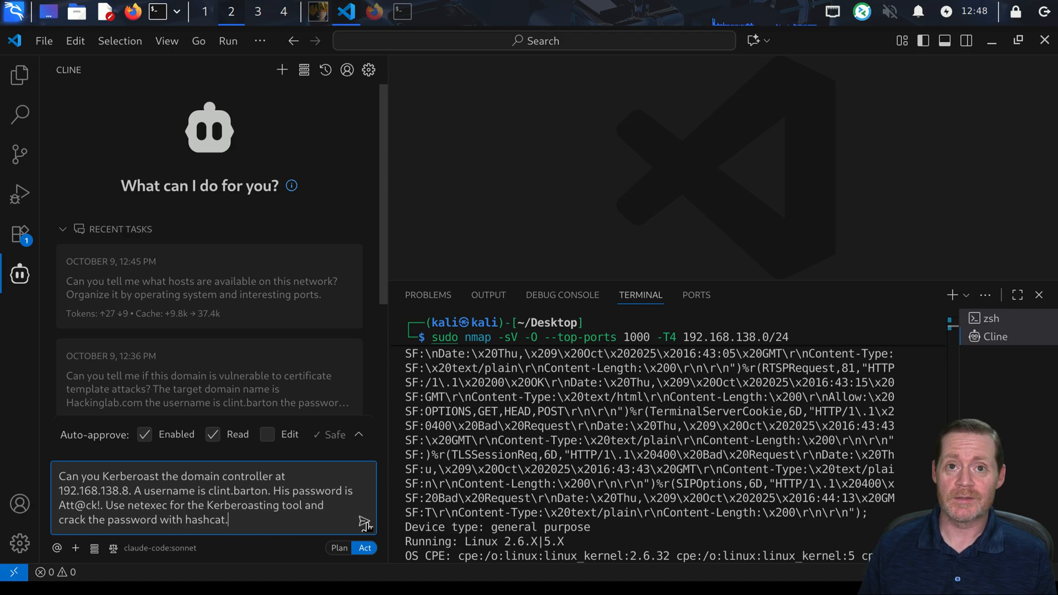
{"action": "left_click", "coordinate": [364, 524]}
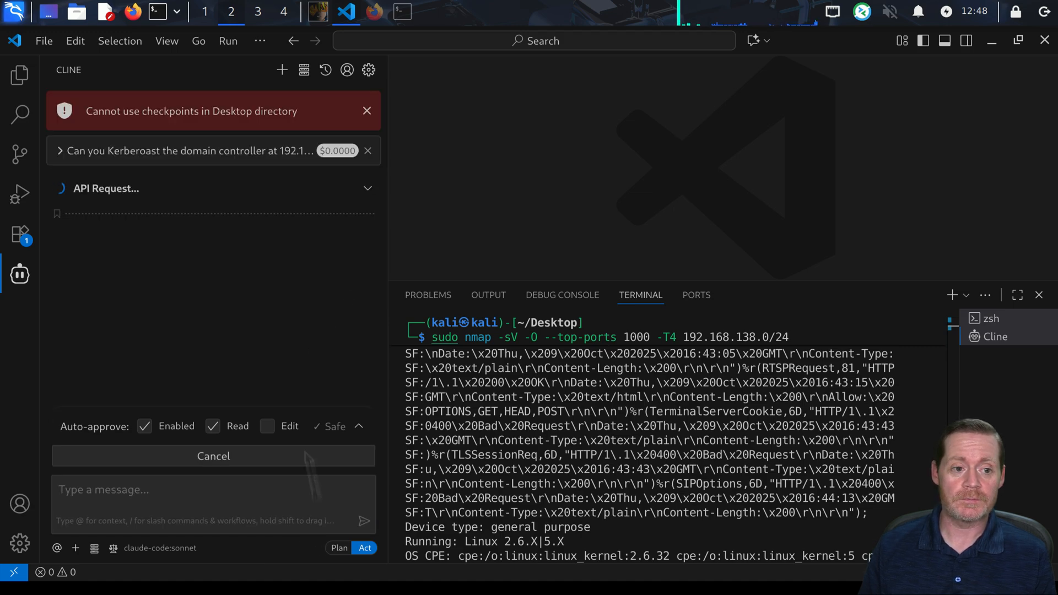
- Dismiss the banner and let Cline capture and crack the web_svc TGS hash
{"action": "left_click", "coordinate": [365, 110]}
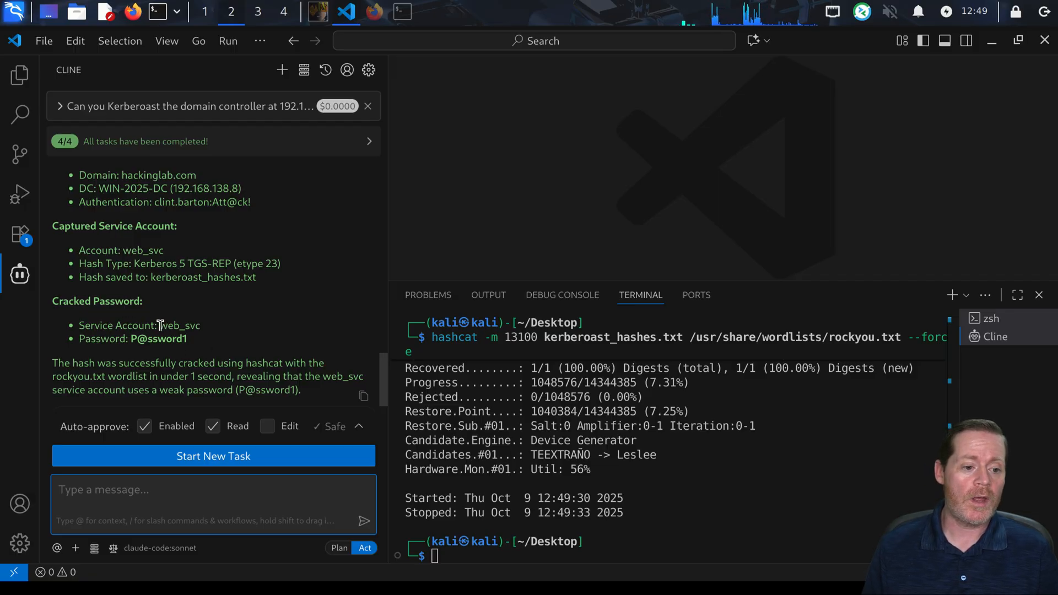
{"action": "double_click", "coordinate": [165, 339]}
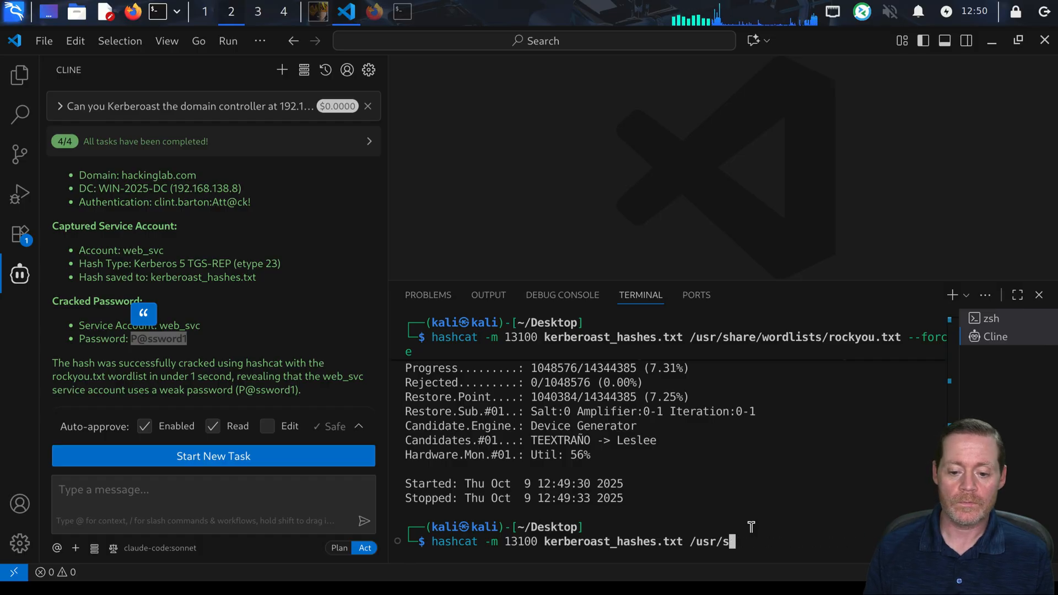
{"action": "type", "text": "--show"}
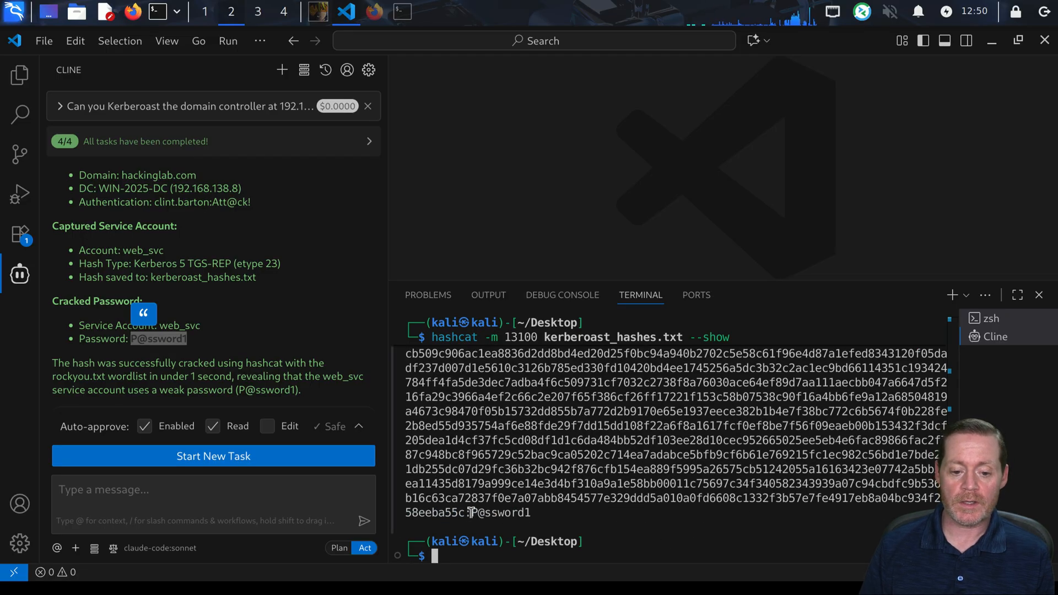
{"action": "double_click", "coordinate": [500, 512]}
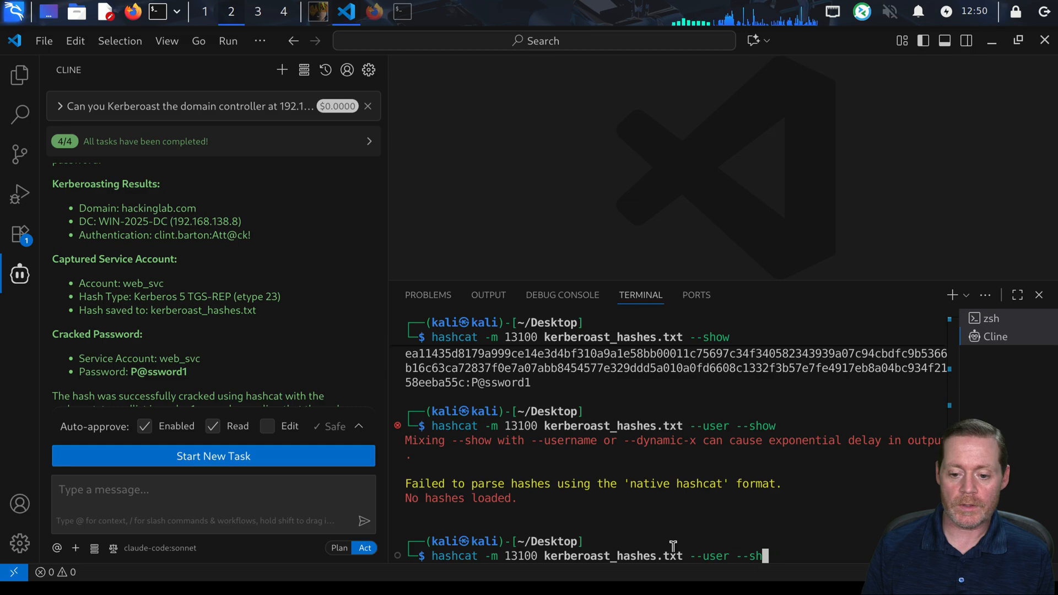
{"action": "key", "text": "Enter"}
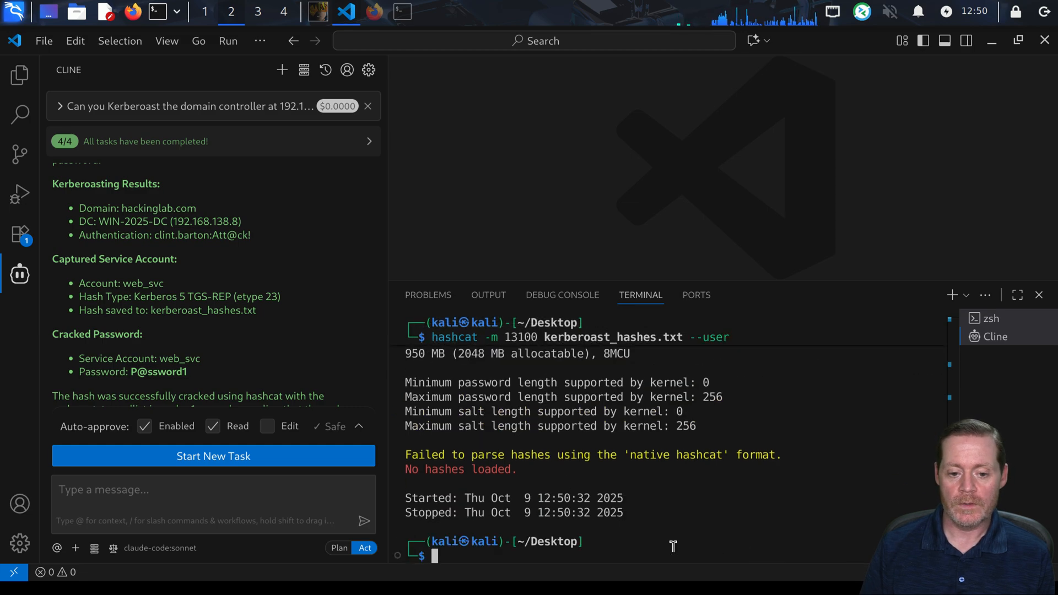
{"action": "mouse_move", "coordinate": [667, 497]}
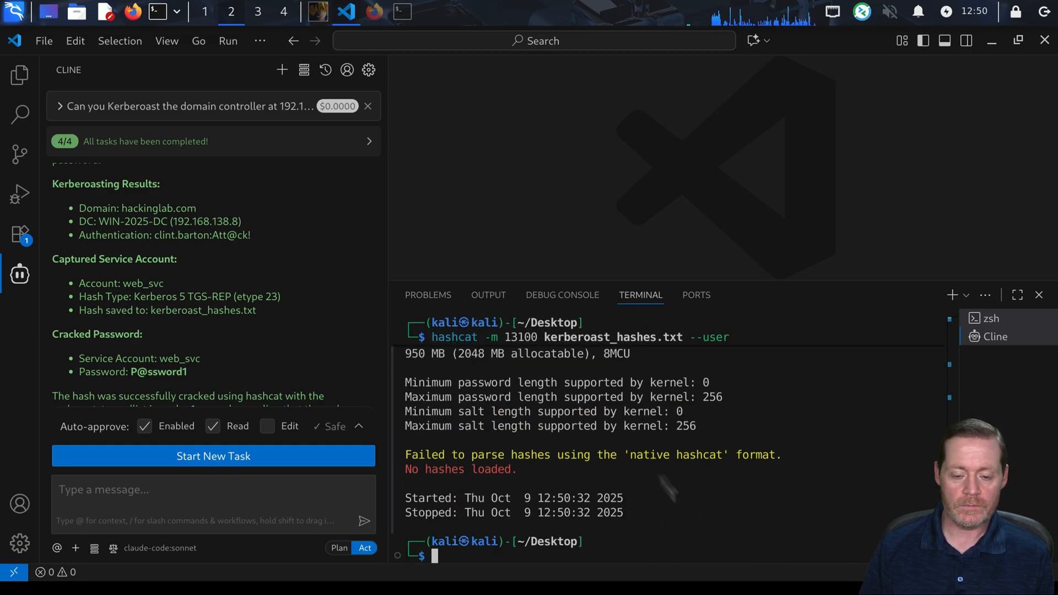
{"action": "mouse_move", "coordinate": [704, 524]}
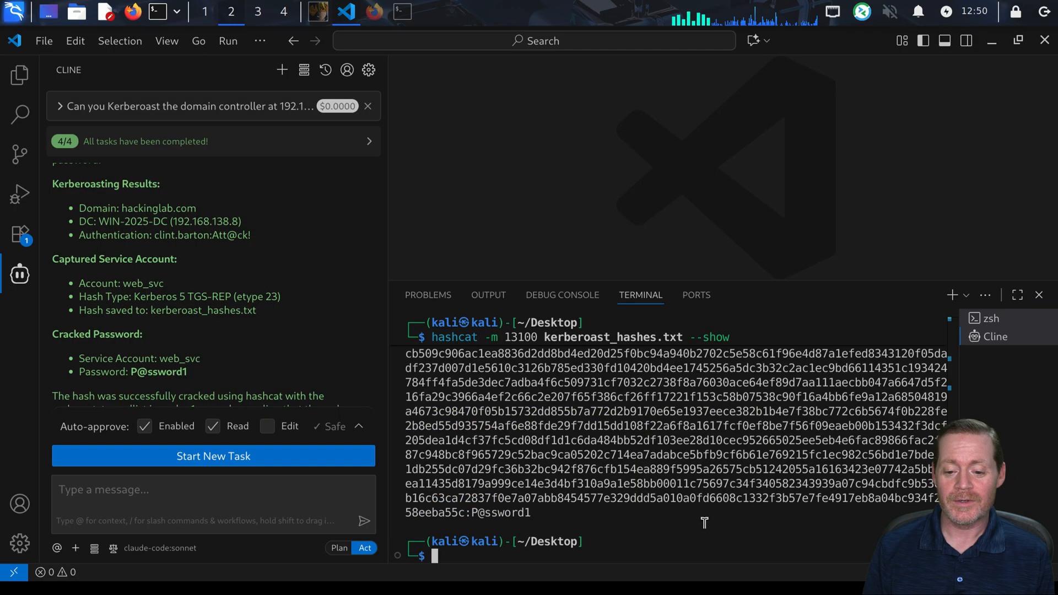
- Highlight the web_svc password and Kerberos hash in the output, then start a fresh Cline task
{"action": "double_click", "coordinate": [497, 512]}
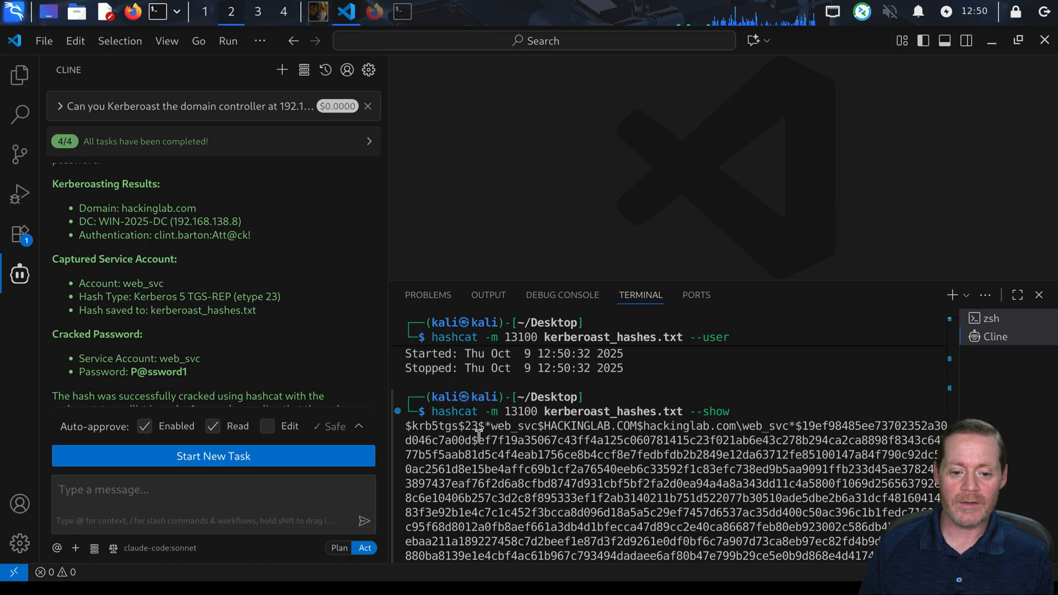
{"action": "double_click", "coordinate": [517, 441]}
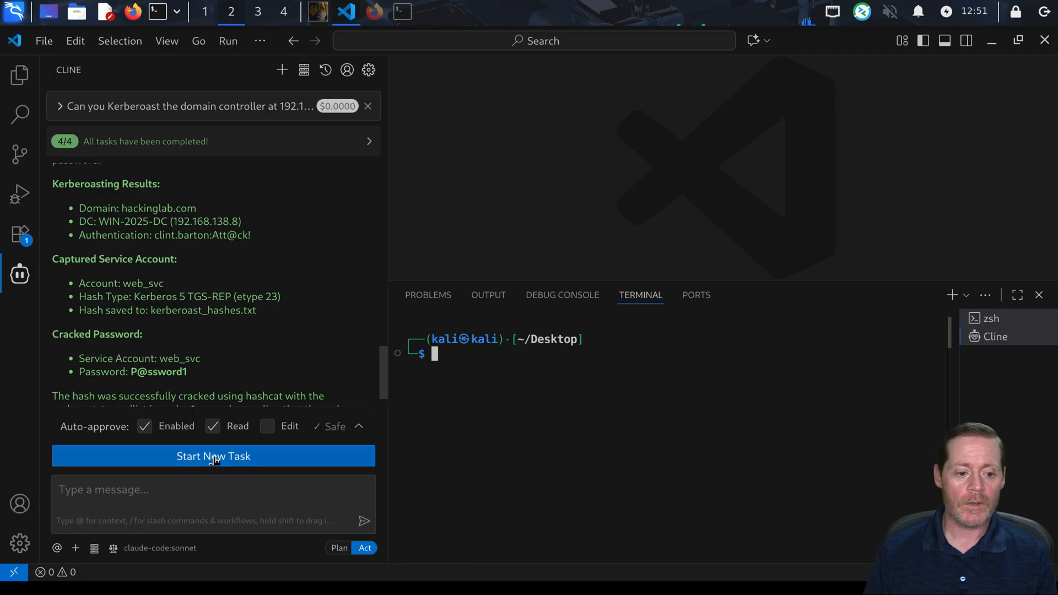
{"action": "left_click", "coordinate": [214, 456]}
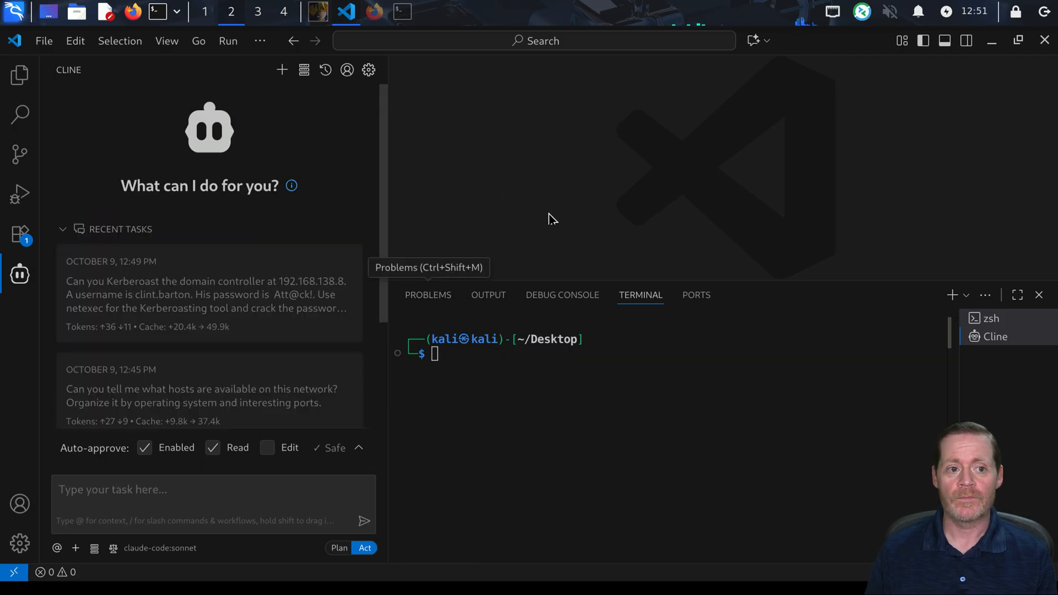
{"action": "mouse_move", "coordinate": [45, 42]}
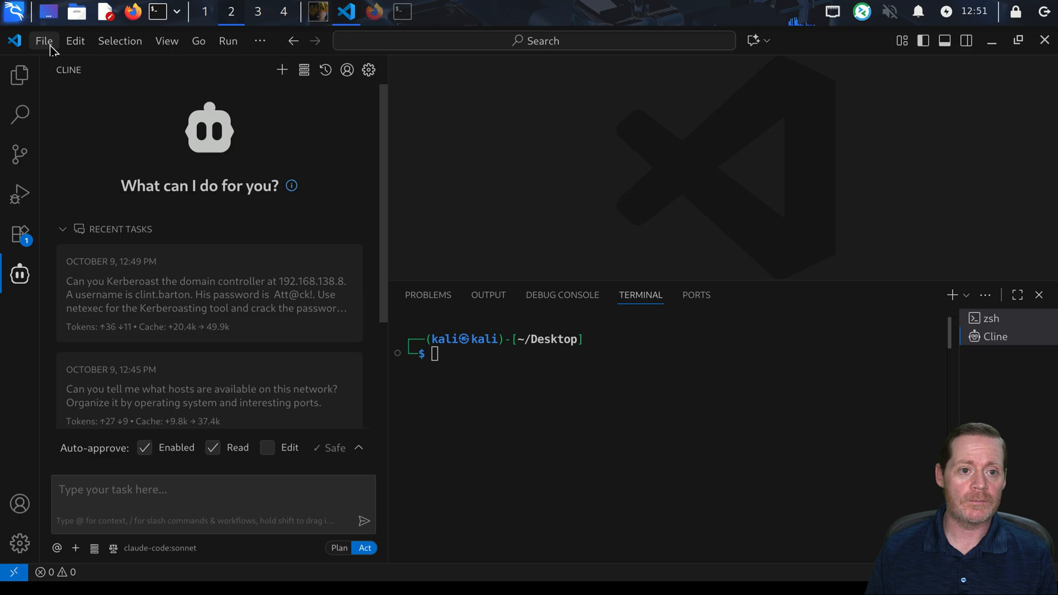
{"action": "mouse_move", "coordinate": [307, 17]}
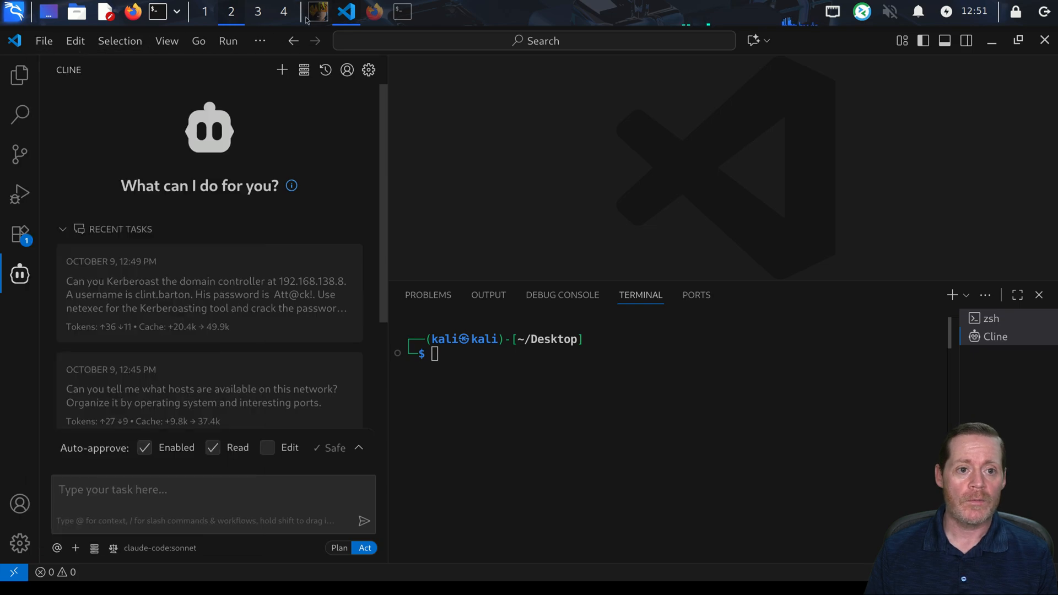
- Generate an x64 PowerShell command stager on the HTTPS listener and save it as payload_x64.txt
{"action": "left_click", "coordinate": [315, 12]}
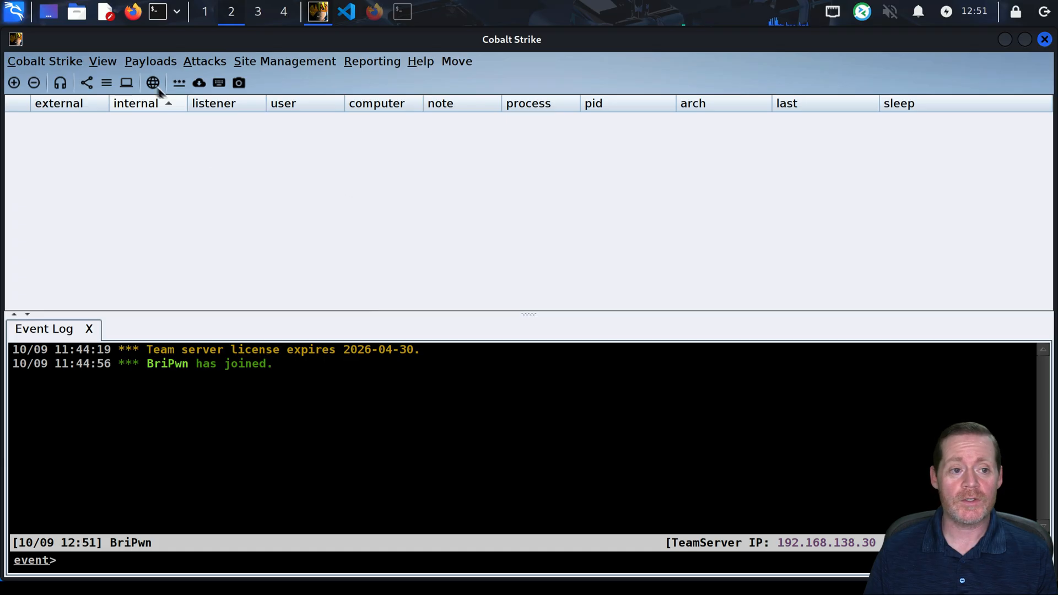
{"action": "left_click", "coordinate": [149, 61]}
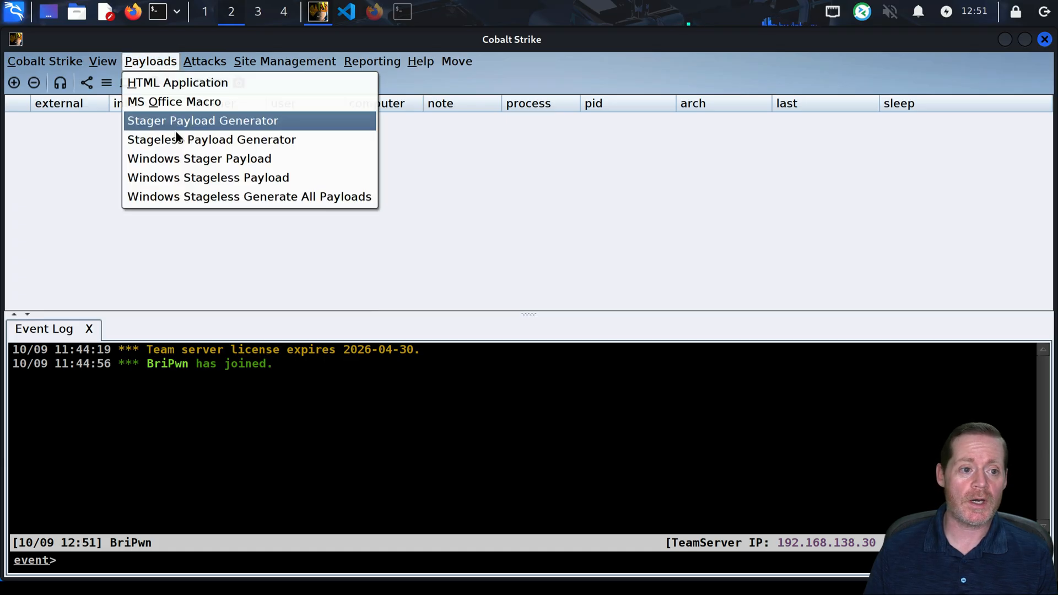
{"action": "left_click", "coordinate": [202, 122]}
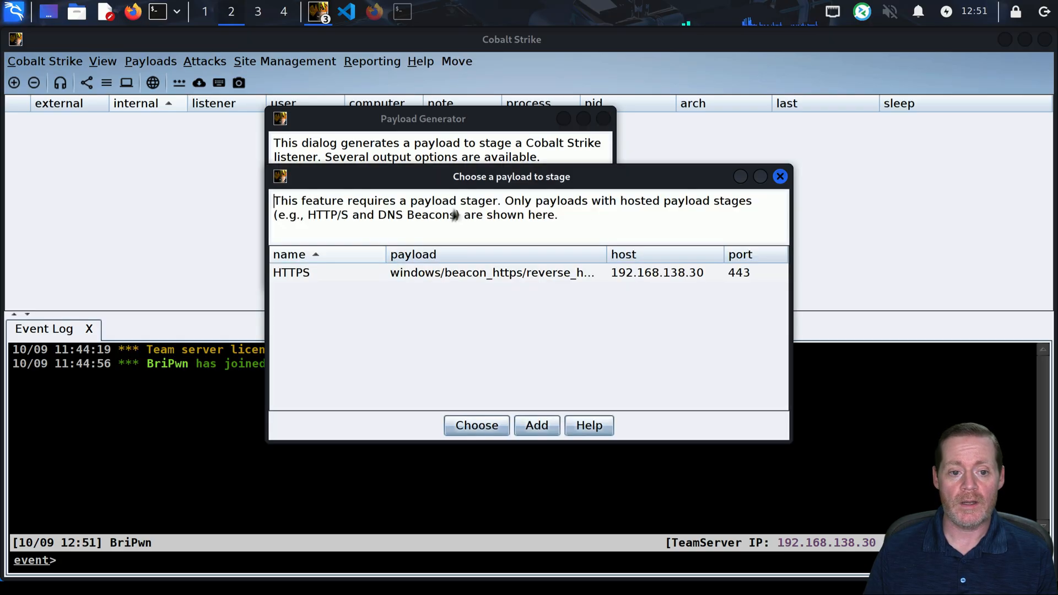
{"action": "left_click", "coordinate": [476, 425]}
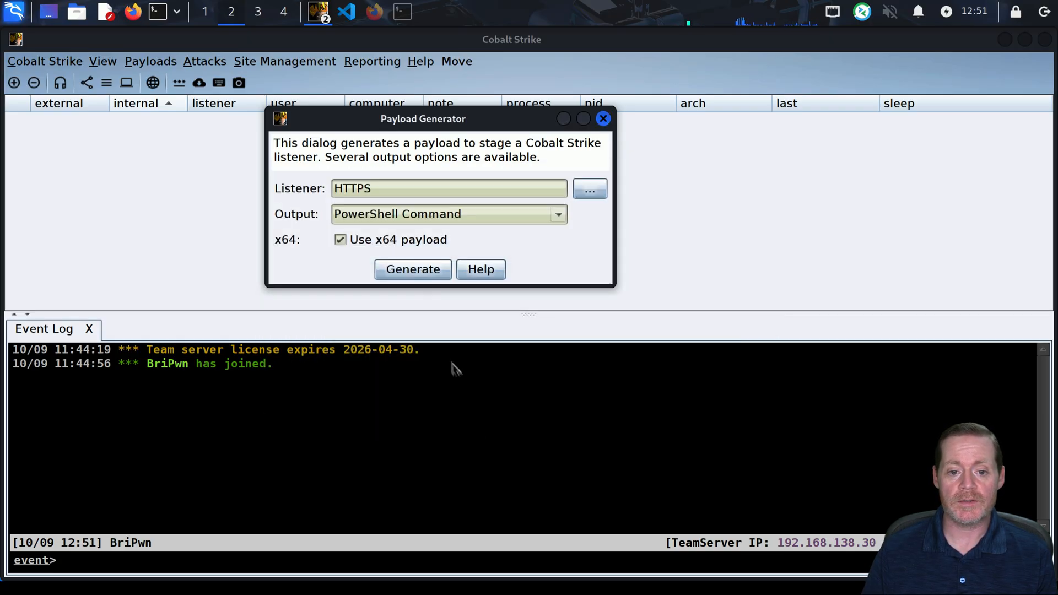
{"action": "left_click", "coordinate": [412, 269]}
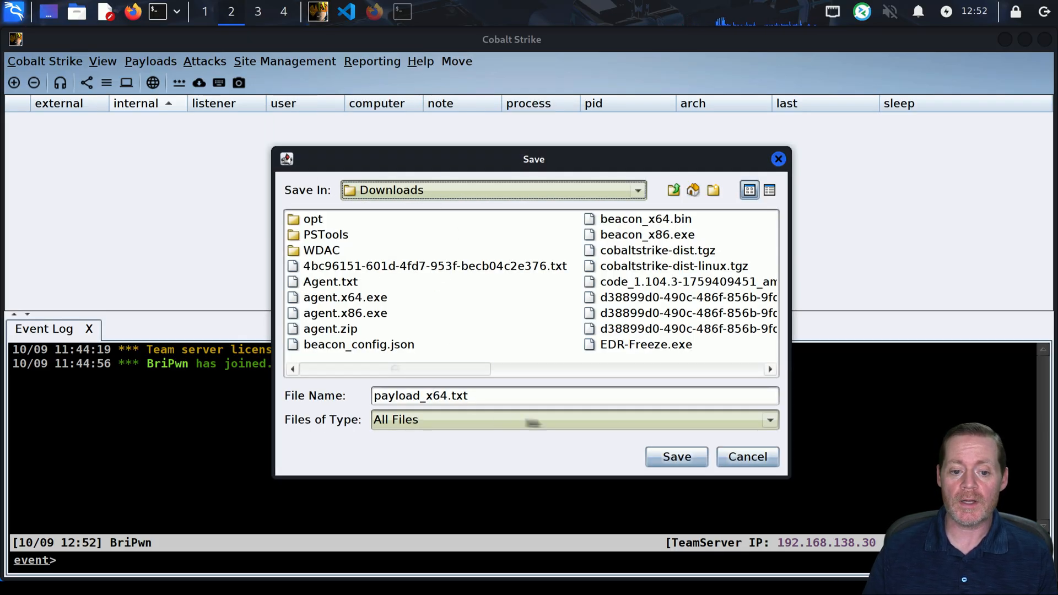
{"action": "left_click", "coordinate": [676, 456]}
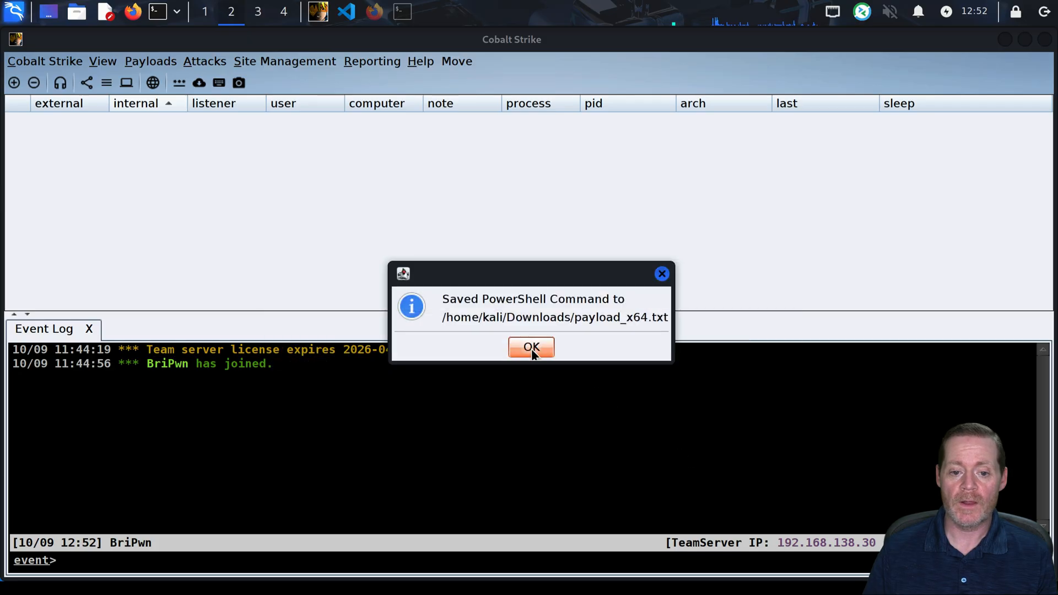
{"action": "left_click", "coordinate": [531, 347]}
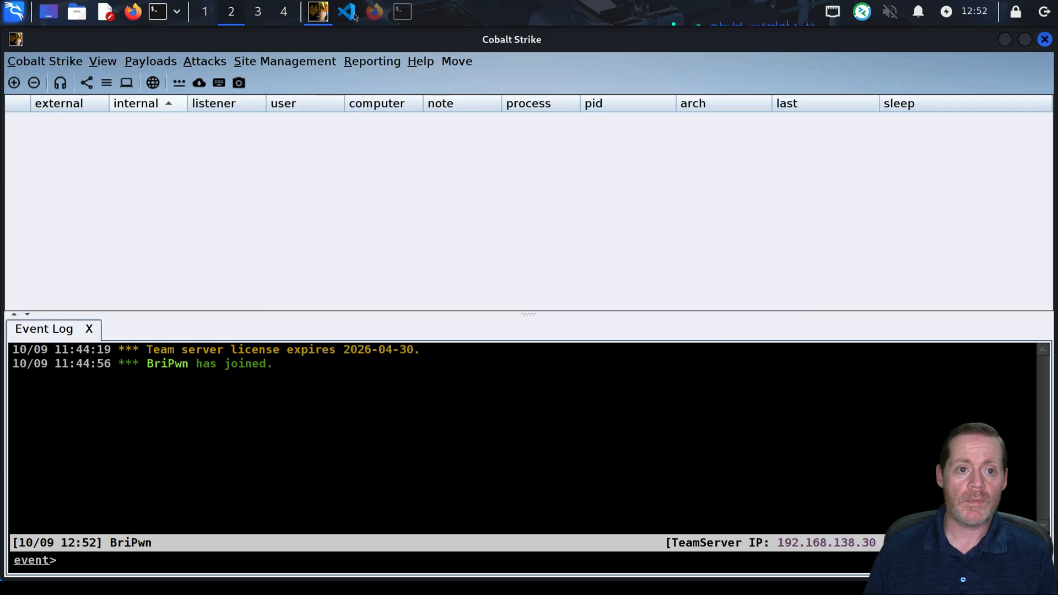
- Open payload_x64.txt from Downloads in VS Code and enable Word Wrap to read the encoded command
{"action": "left_click", "coordinate": [344, 13]}
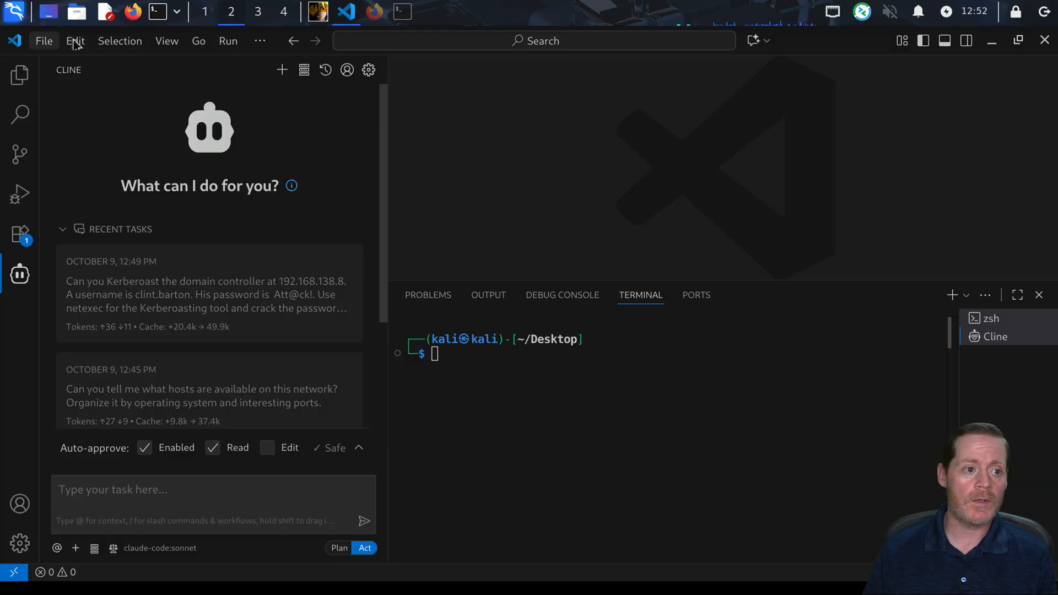
{"action": "left_click", "coordinate": [44, 41]}
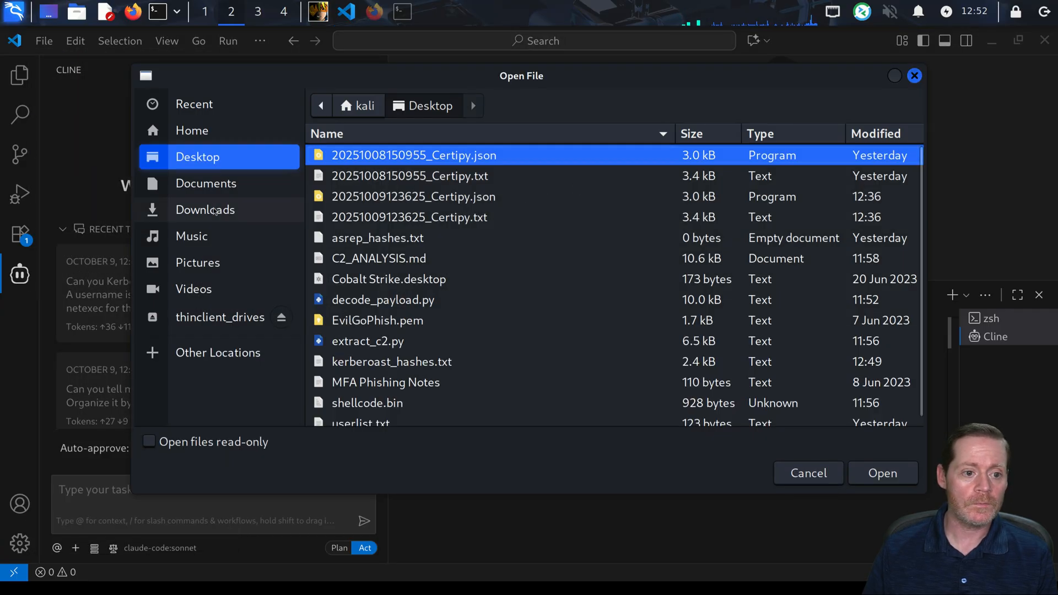
{"action": "left_click", "coordinate": [205, 209]}
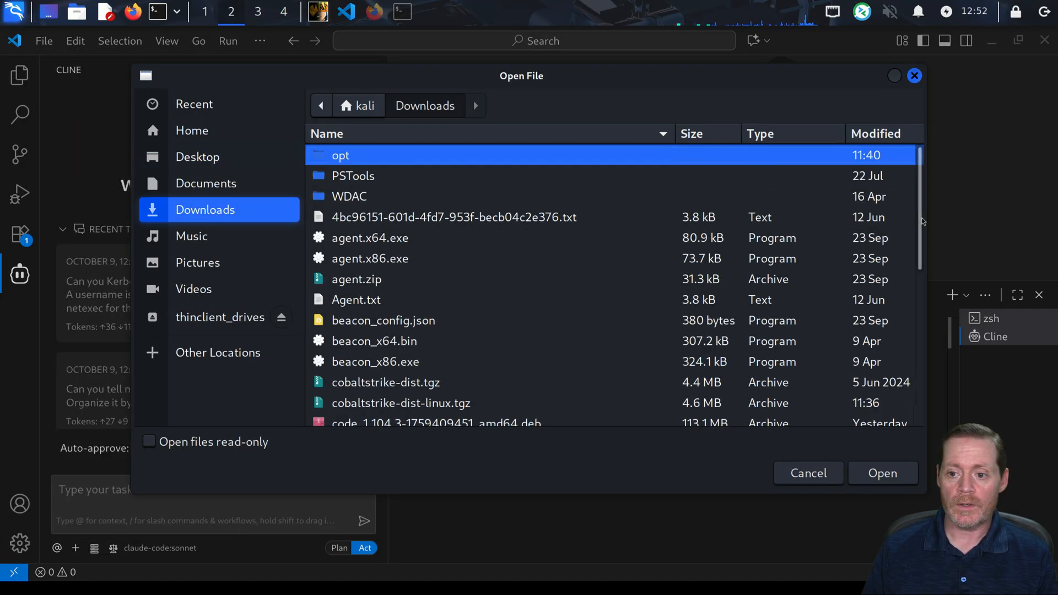
{"action": "scroll", "scroll_direction": "down", "scroll_amount": 3}
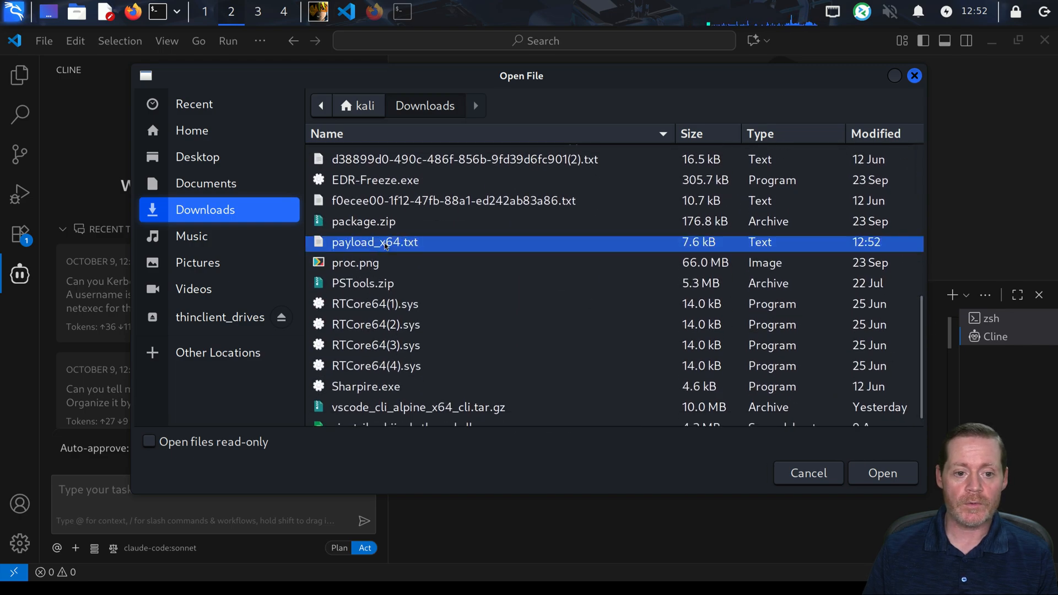
{"action": "left_click", "coordinate": [882, 473]}
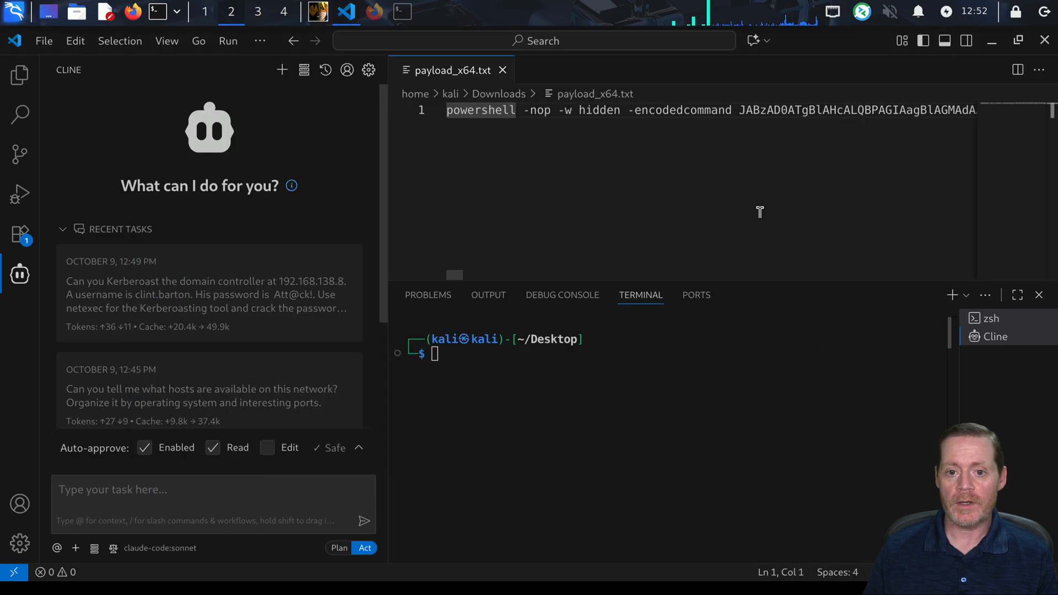
{"action": "left_click", "coordinate": [166, 41]}
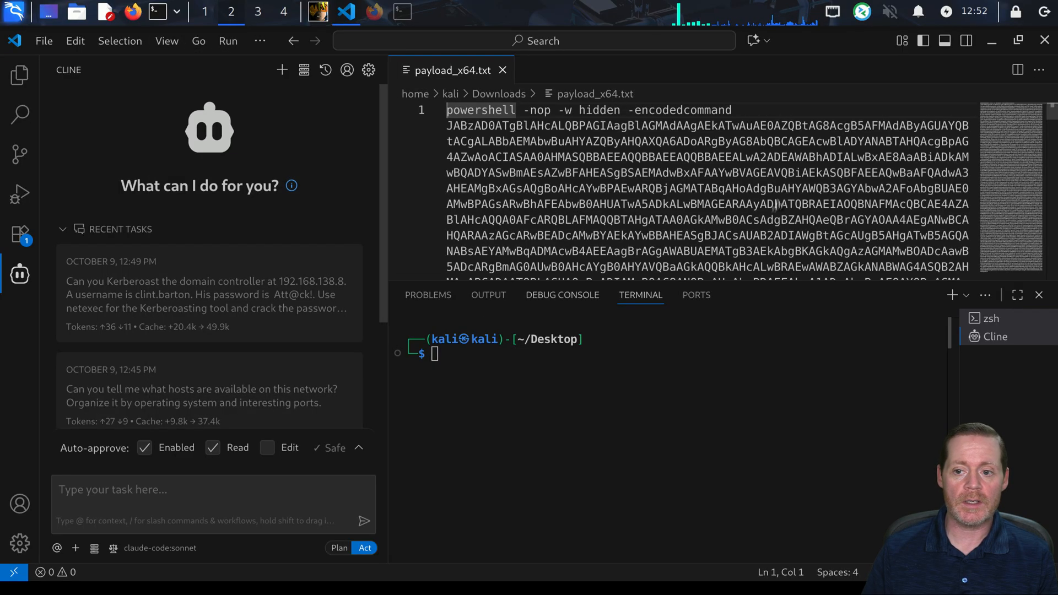
{"action": "scroll", "scroll_direction": "down", "scroll_amount": 3}
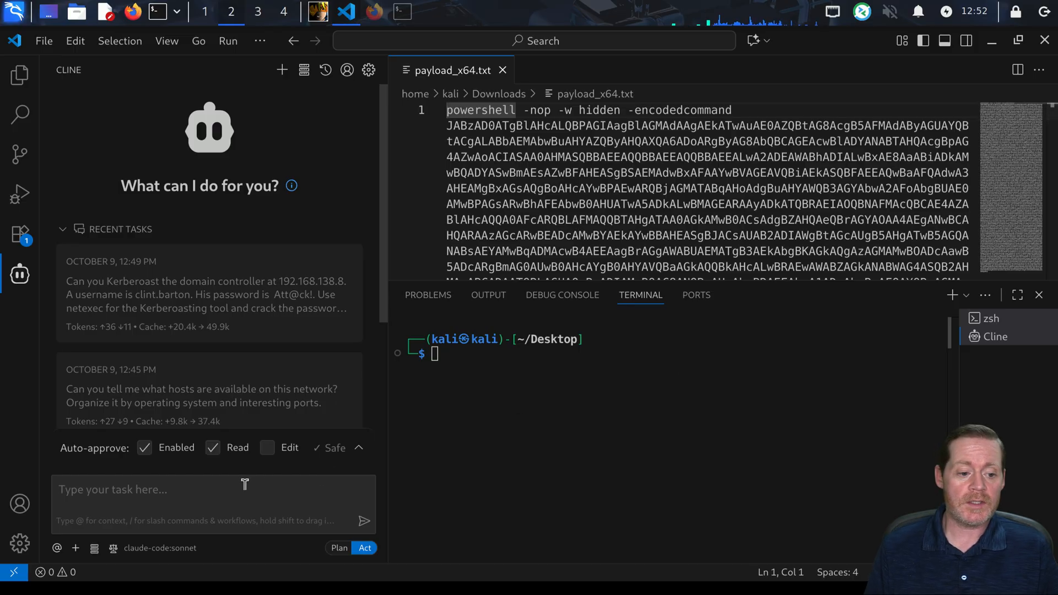
- Submit the request to reverse the PowerShell and find the C2 IP to block, dismissing the checkpoint warning
{"action": "left_click", "coordinate": [209, 489]}
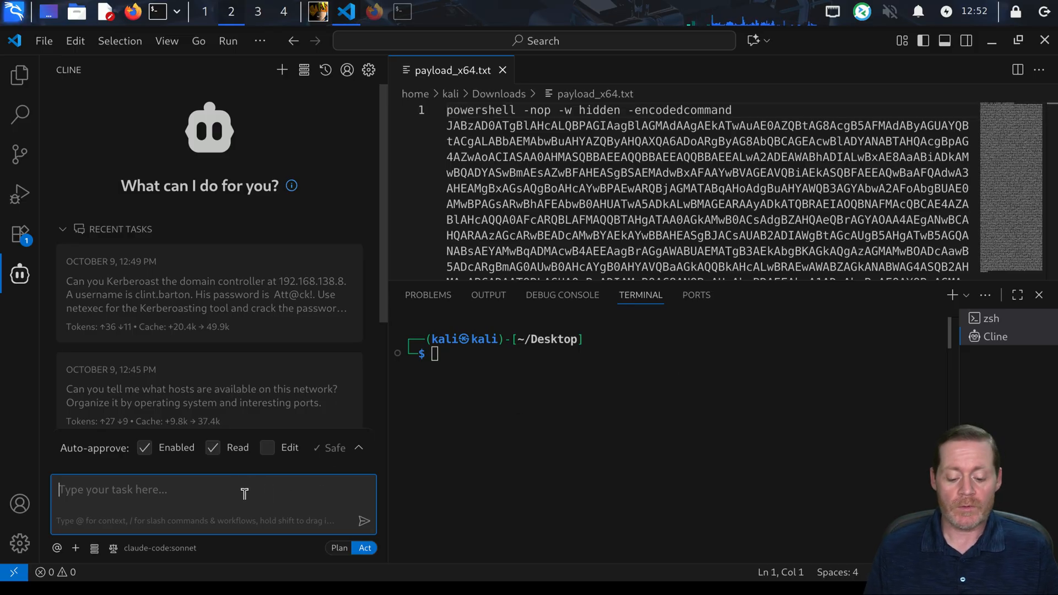
{"action": "type", "text": "Reverse the powershell in the file"}
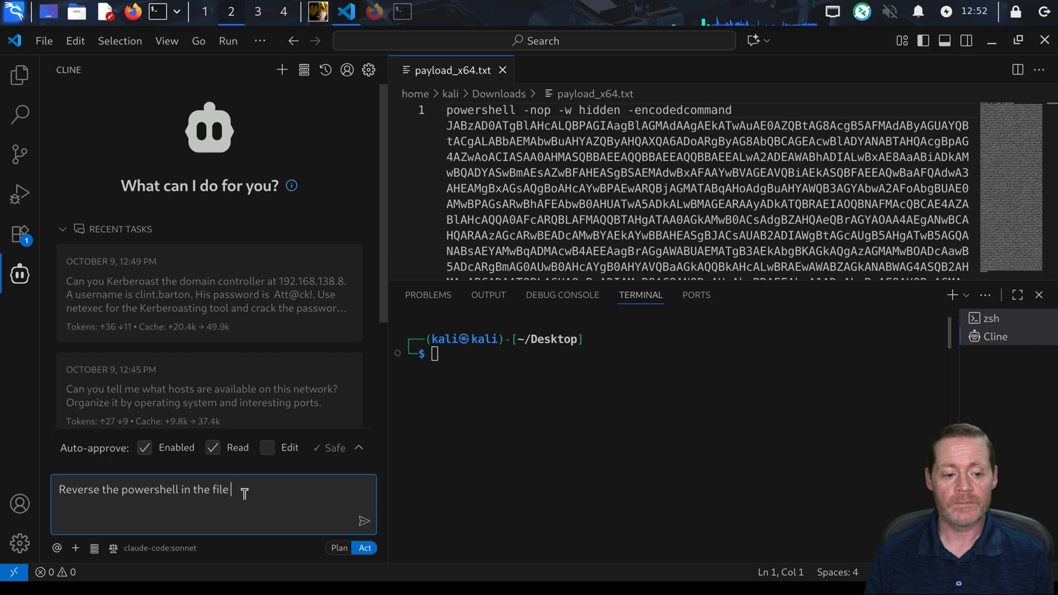
{"action": "type", "text": "and find the"}
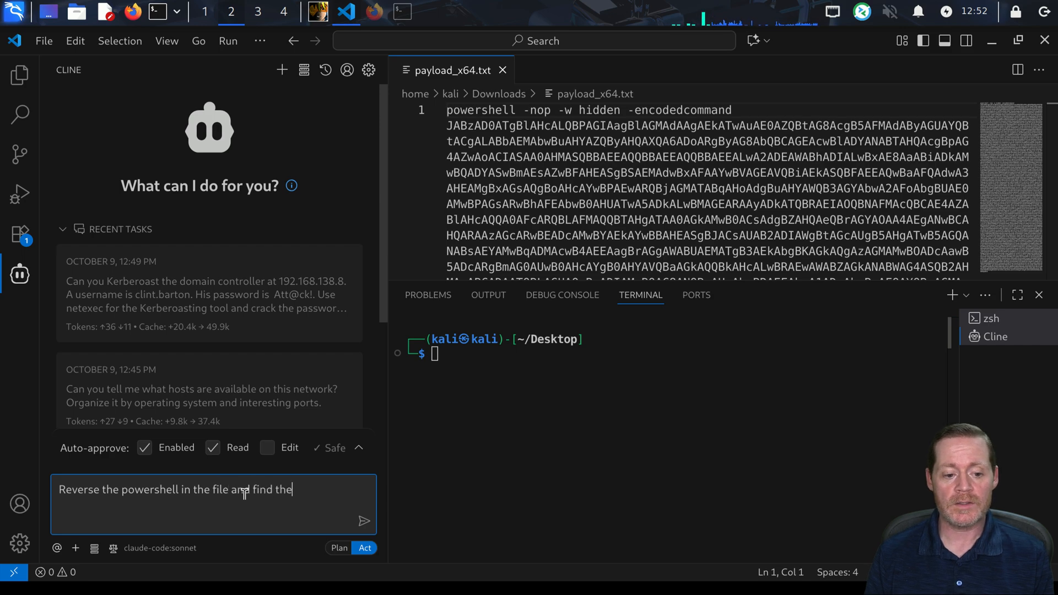
{"action": "type", "text": "C2 IP address for me to b"}
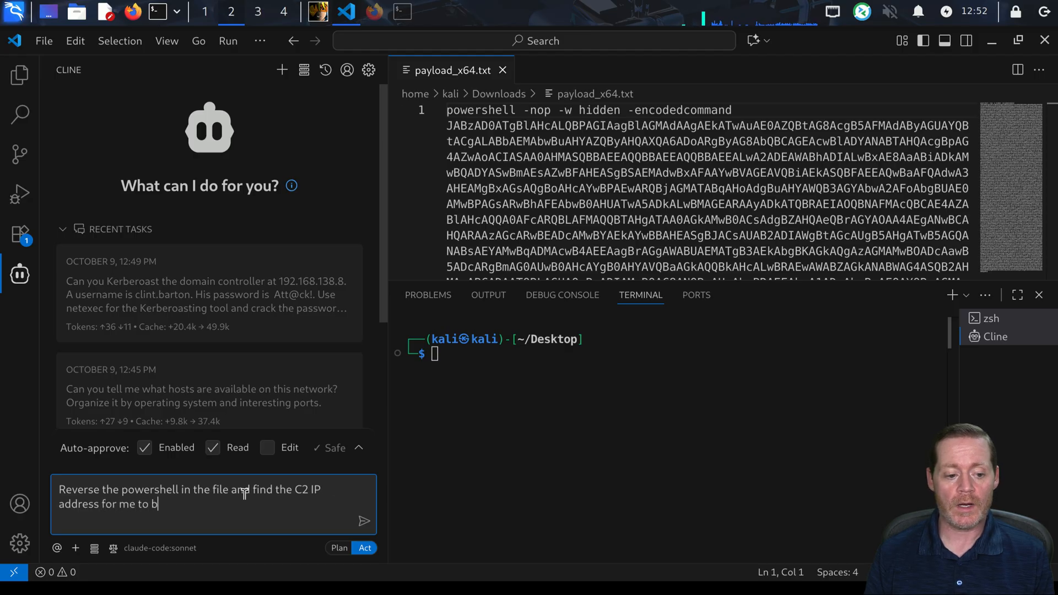
{"action": "type", "text": "lock"}
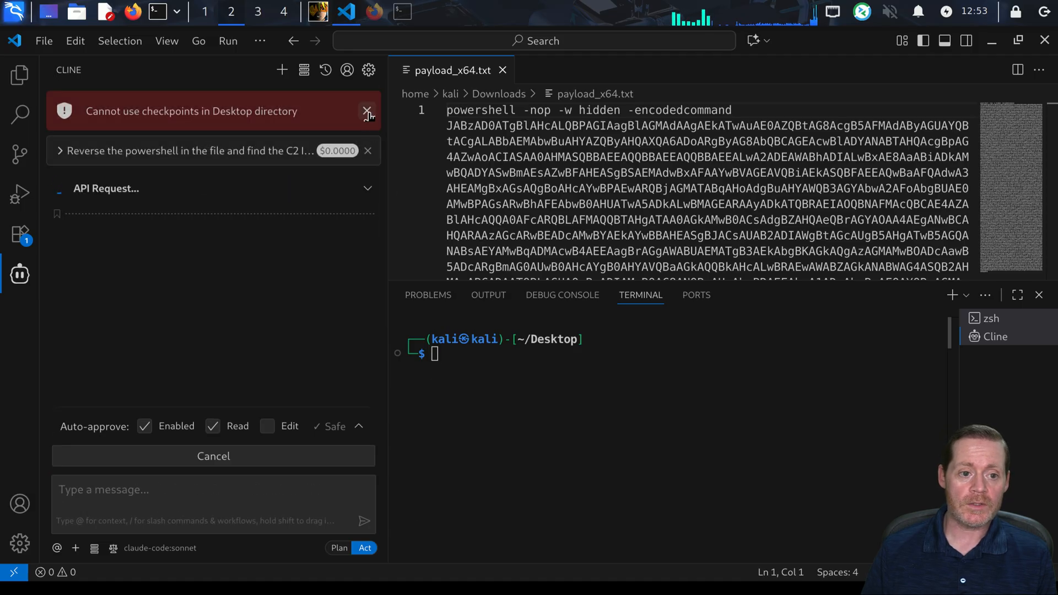
{"action": "left_click", "coordinate": [366, 111]}
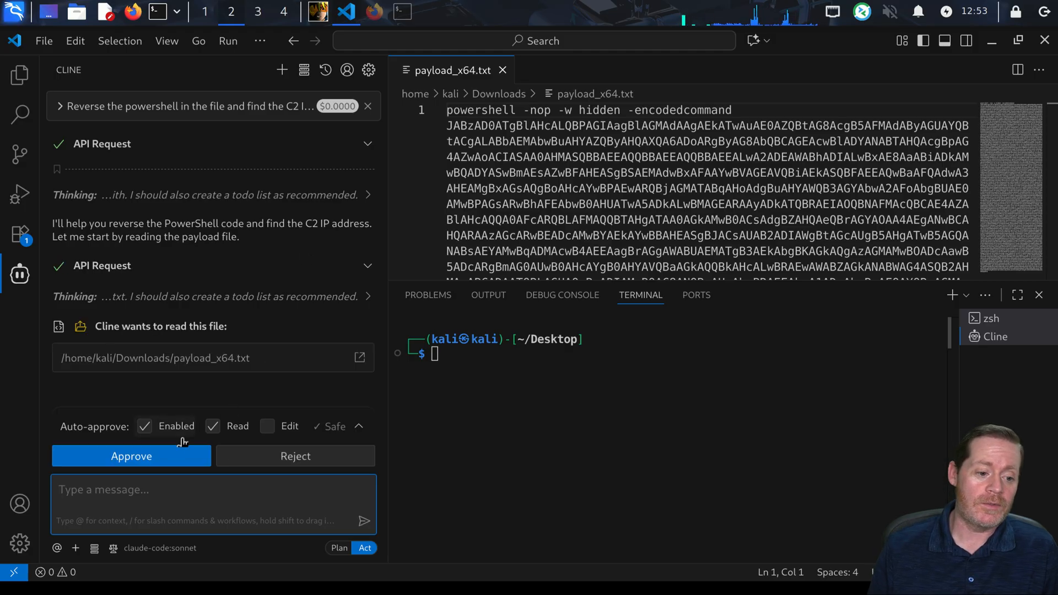
- Approve reading payload_x64.txt so Cline completes the analysis reporting C2 IP 192.168.138.30
{"action": "left_click", "coordinate": [131, 456]}
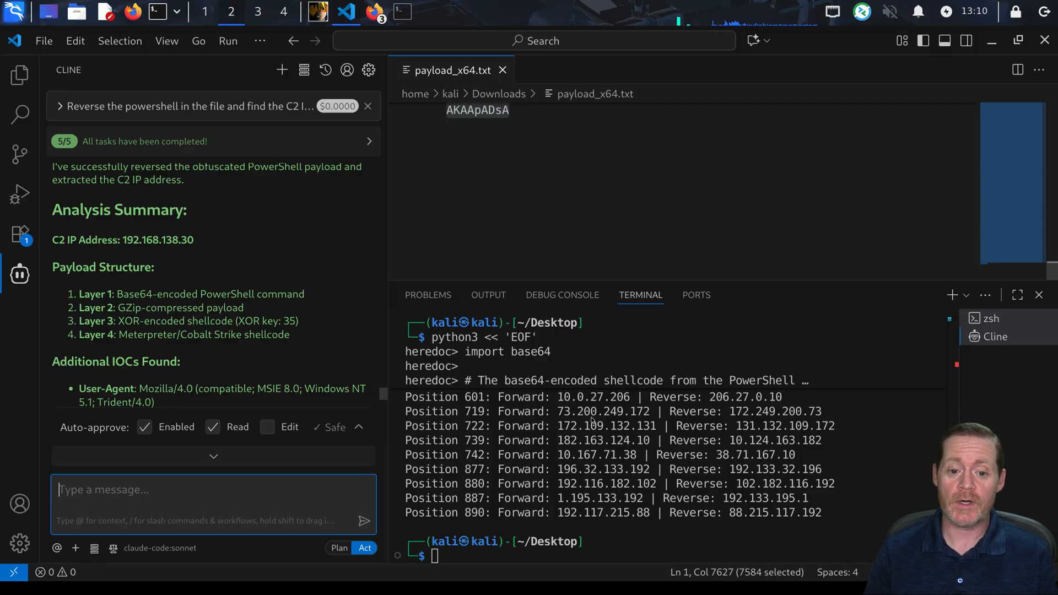
{"action": "mouse_move", "coordinate": [391, 195]}
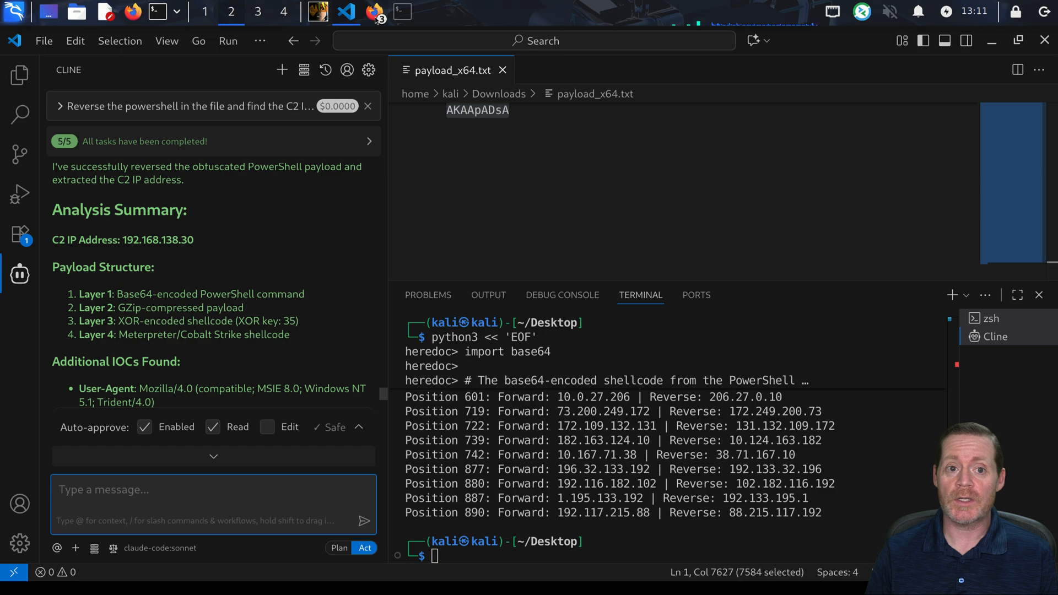
- Review the CyberChef Base64, regex, XOR key 35 and IP-extraction recipe yielding 192.168.138.30, then return to Cline
{"action": "left_click", "coordinate": [374, 11]}
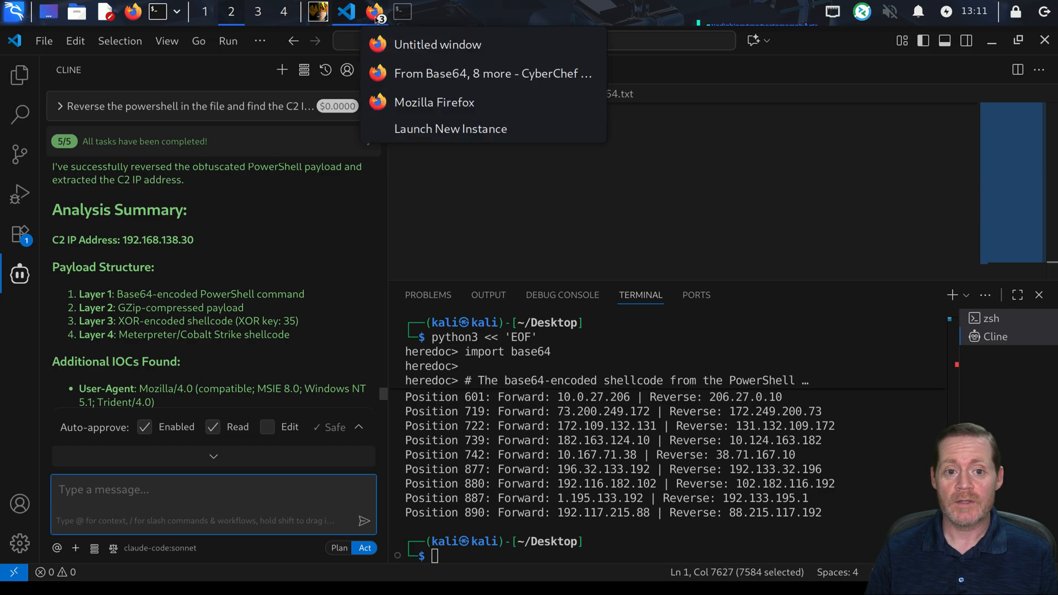
{"action": "left_click", "coordinate": [491, 73]}
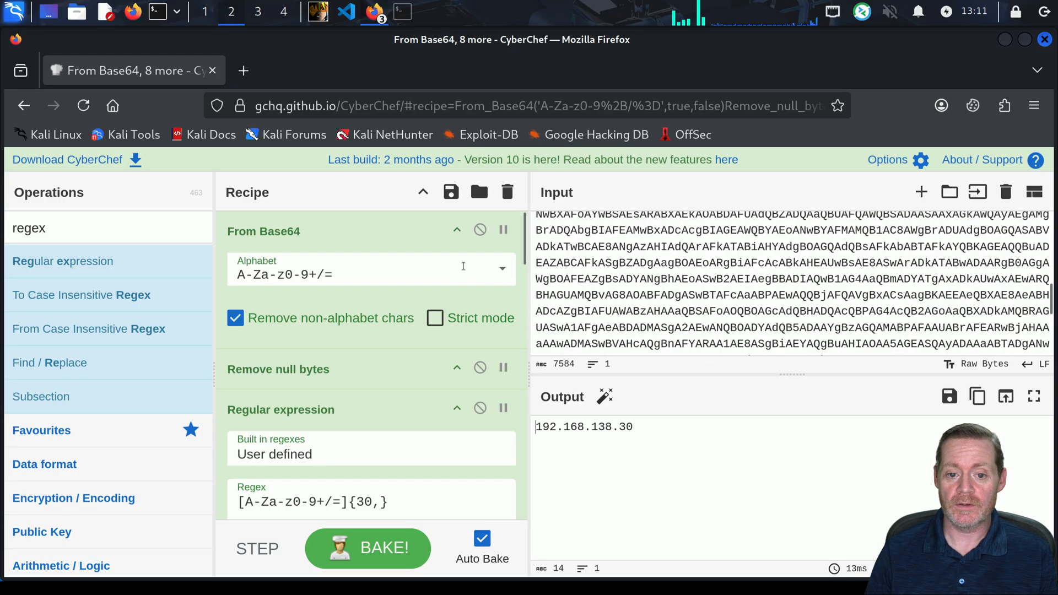
{"action": "scroll", "scroll_direction": "down", "scroll_amount": 3}
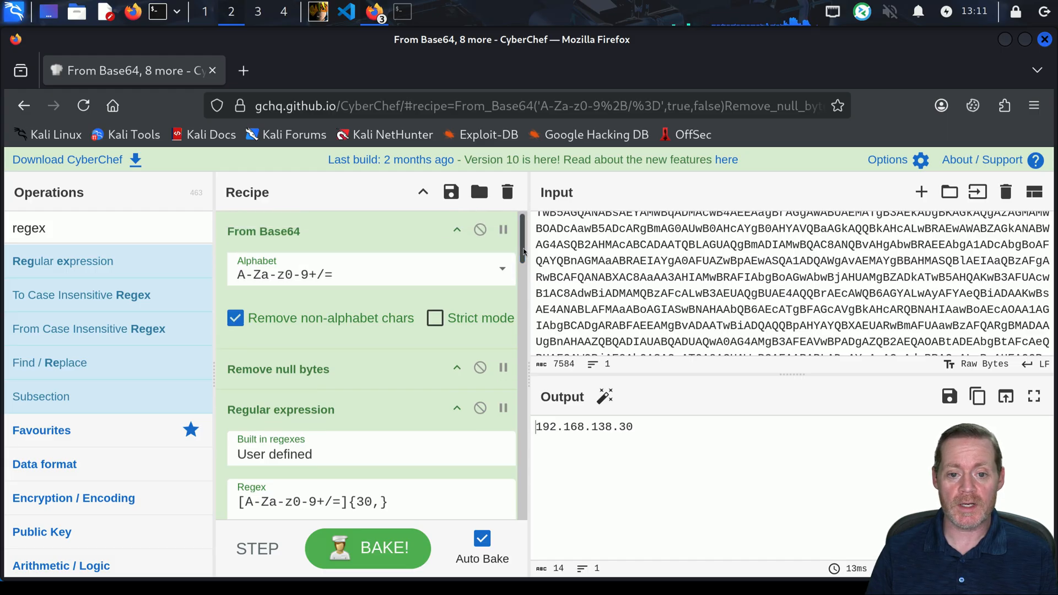
{"action": "scroll", "scroll_direction": "down", "scroll_amount": 3}
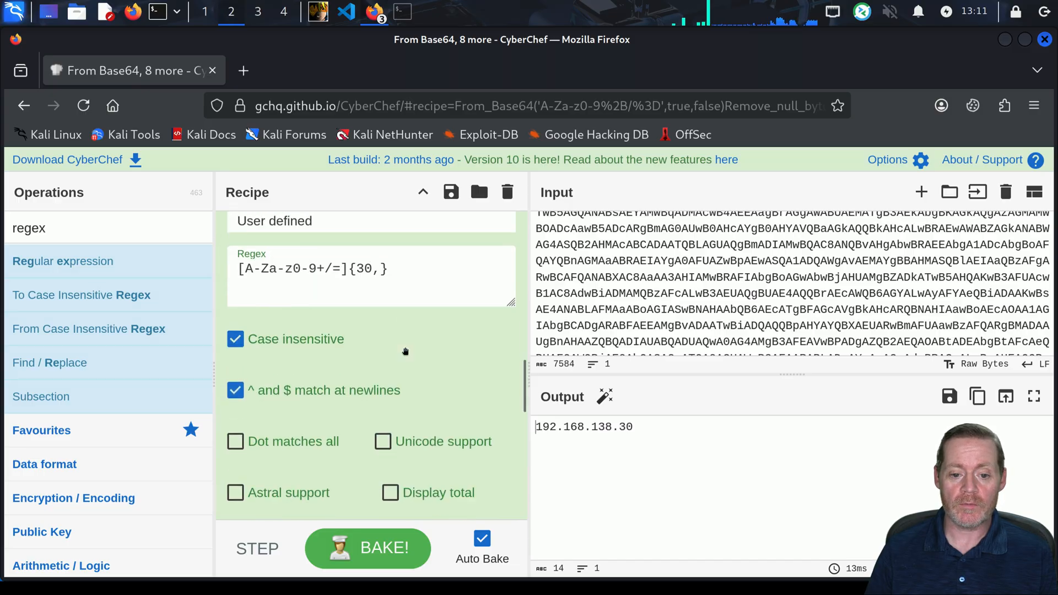
{"action": "scroll", "scroll_direction": "down", "scroll_amount": 3}
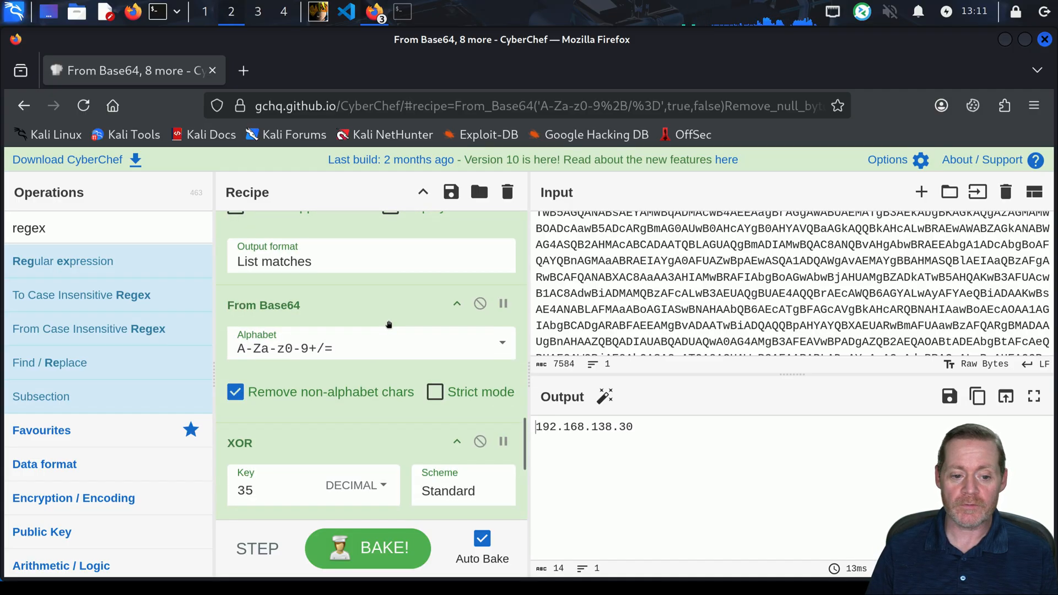
{"action": "scroll", "scroll_direction": "down", "scroll_amount": 3}
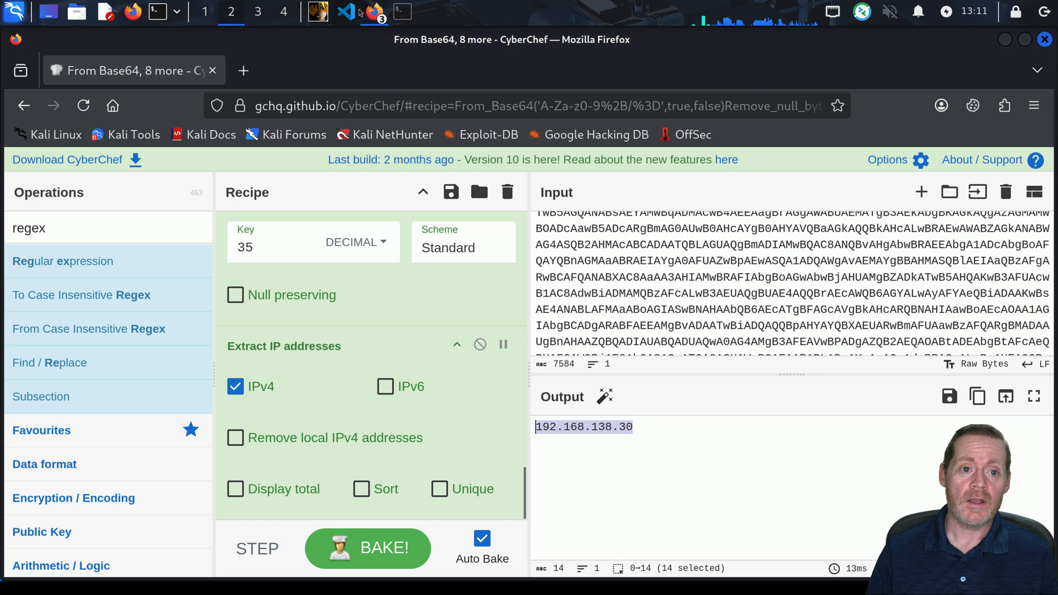
{"action": "left_click", "coordinate": [345, 12]}
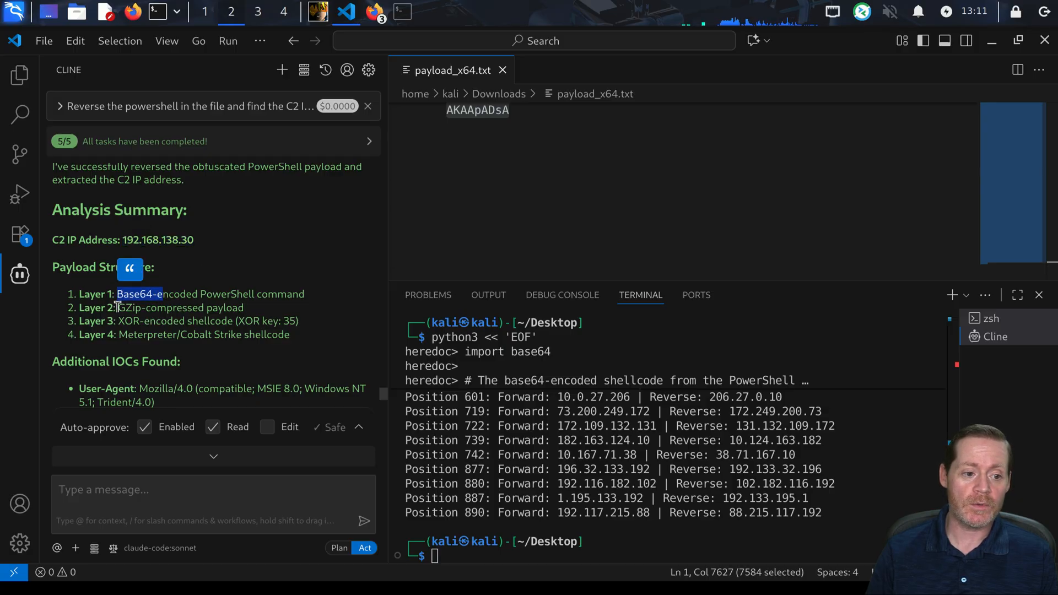
{"action": "double_click", "coordinate": [130, 321]}
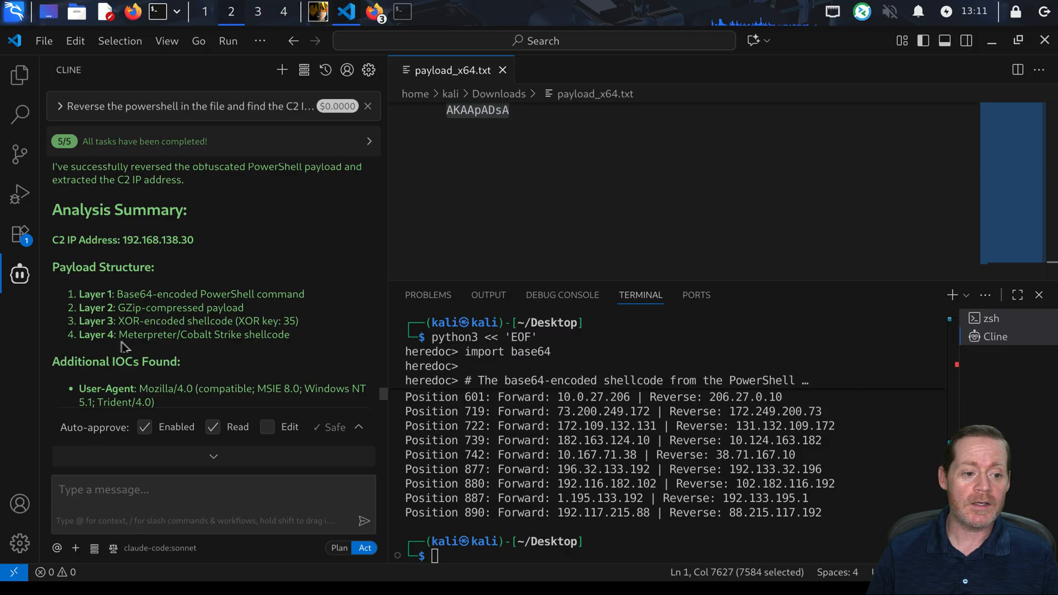
{"action": "left_click_drag", "start_coordinate": [118, 334], "coordinate": [289, 334]}
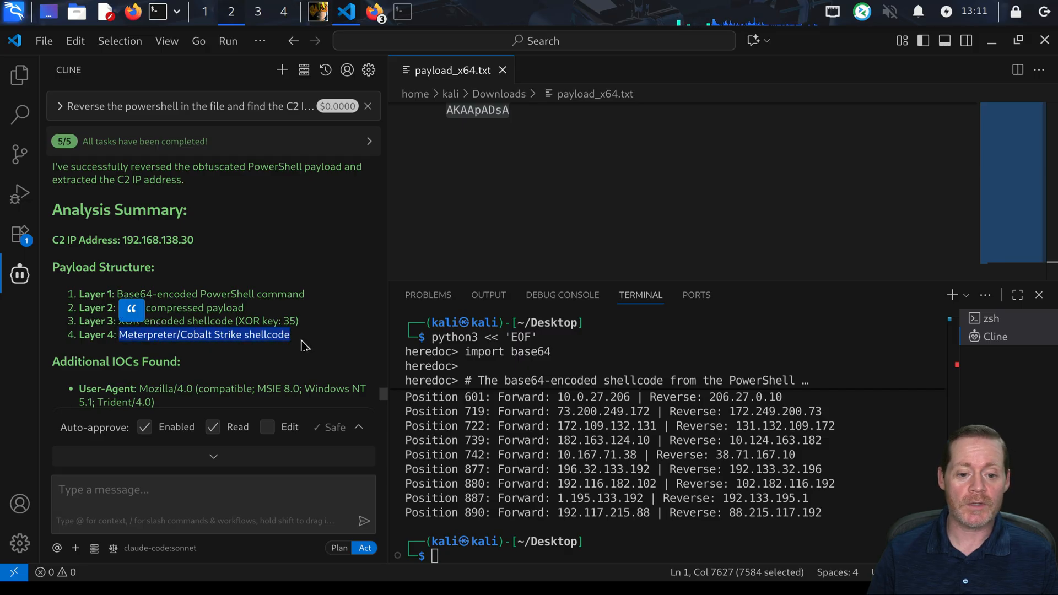
{"action": "scroll", "scroll_direction": "down", "scroll_amount": 3}
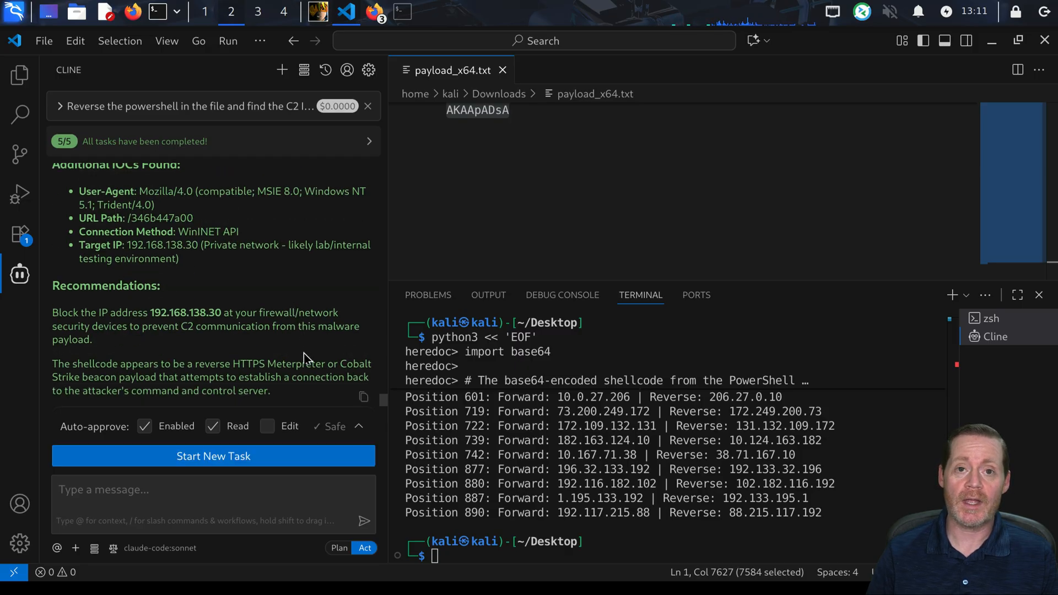